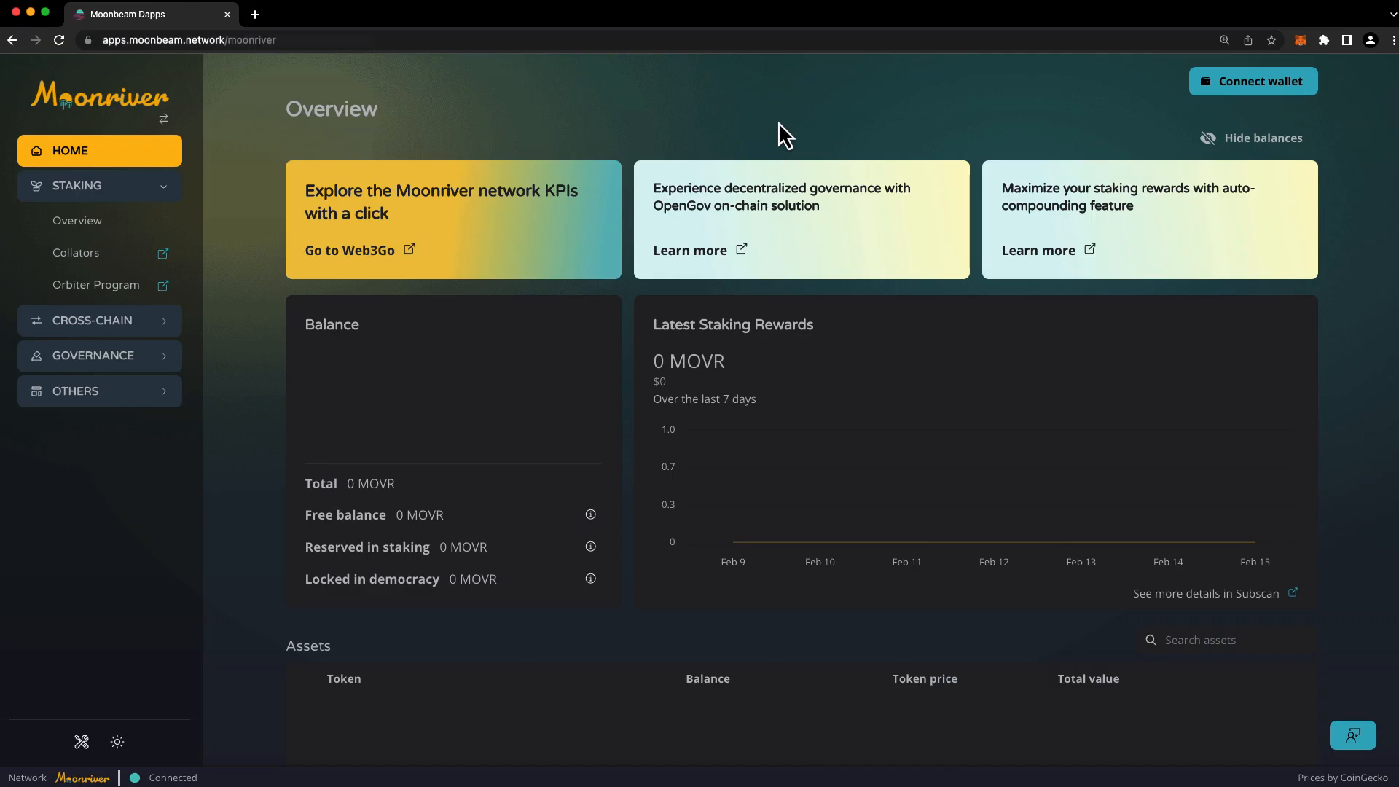
mouse_move(1252, 81)
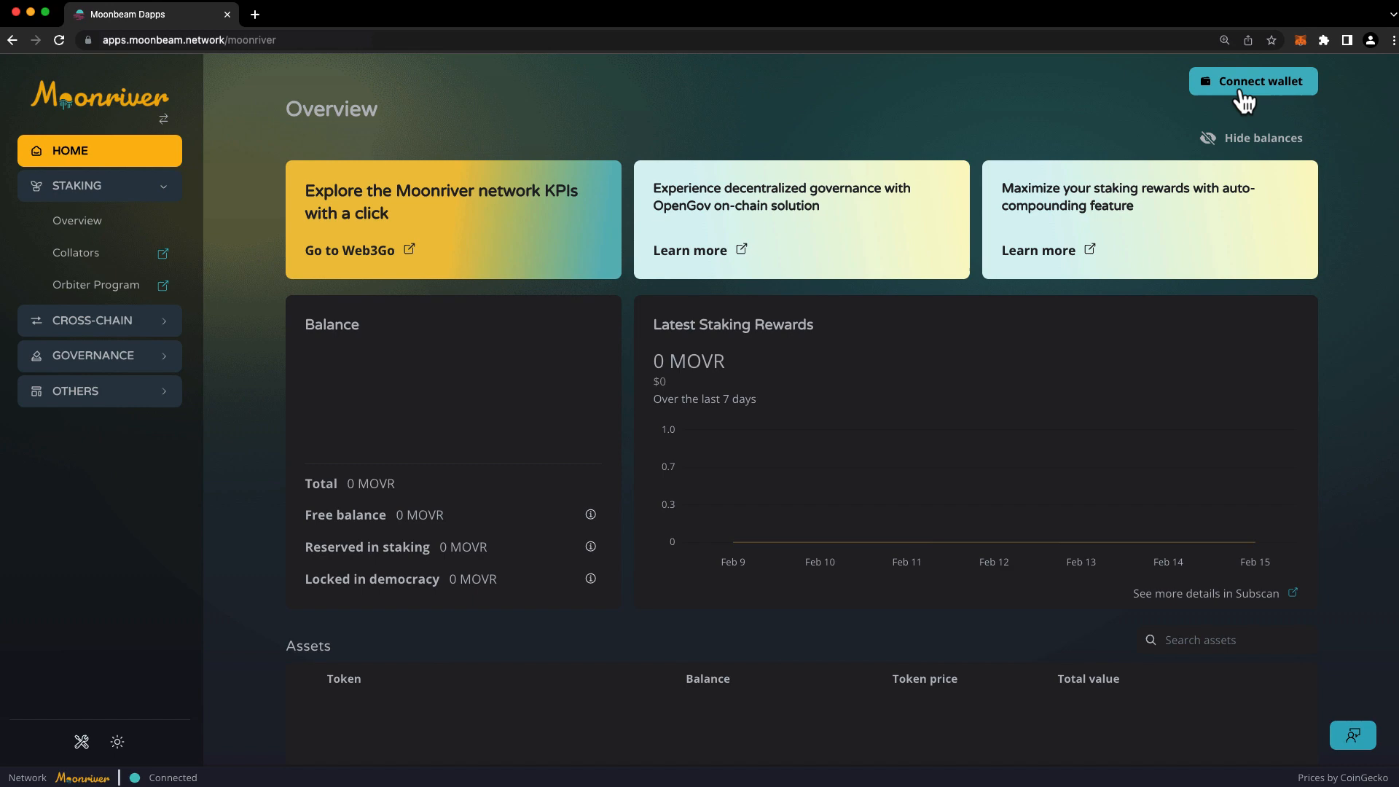
Connect a MetaMask account to Moonbeam Dapps, showing the 6.900612 MOVR balance
left_click(1252, 80)
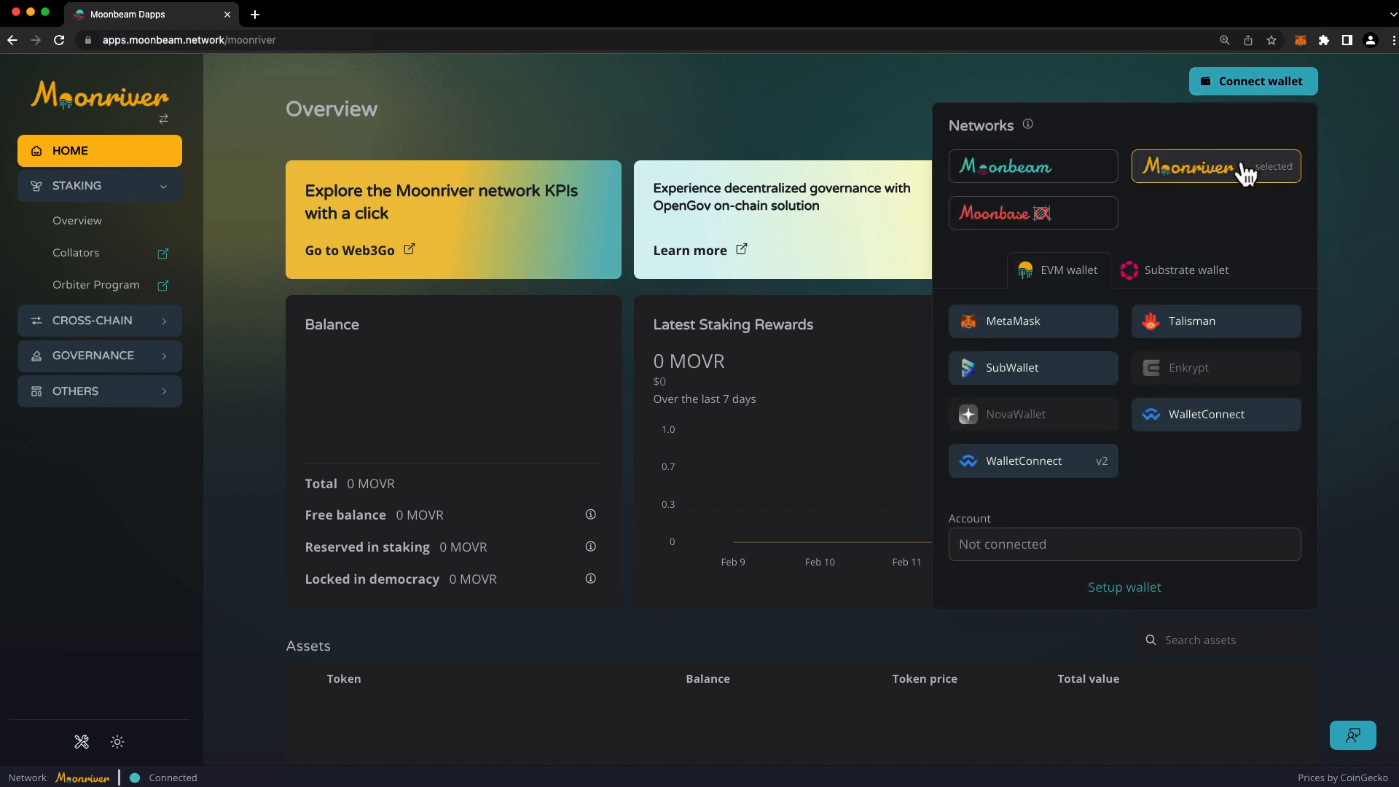
mouse_move(1033, 321)
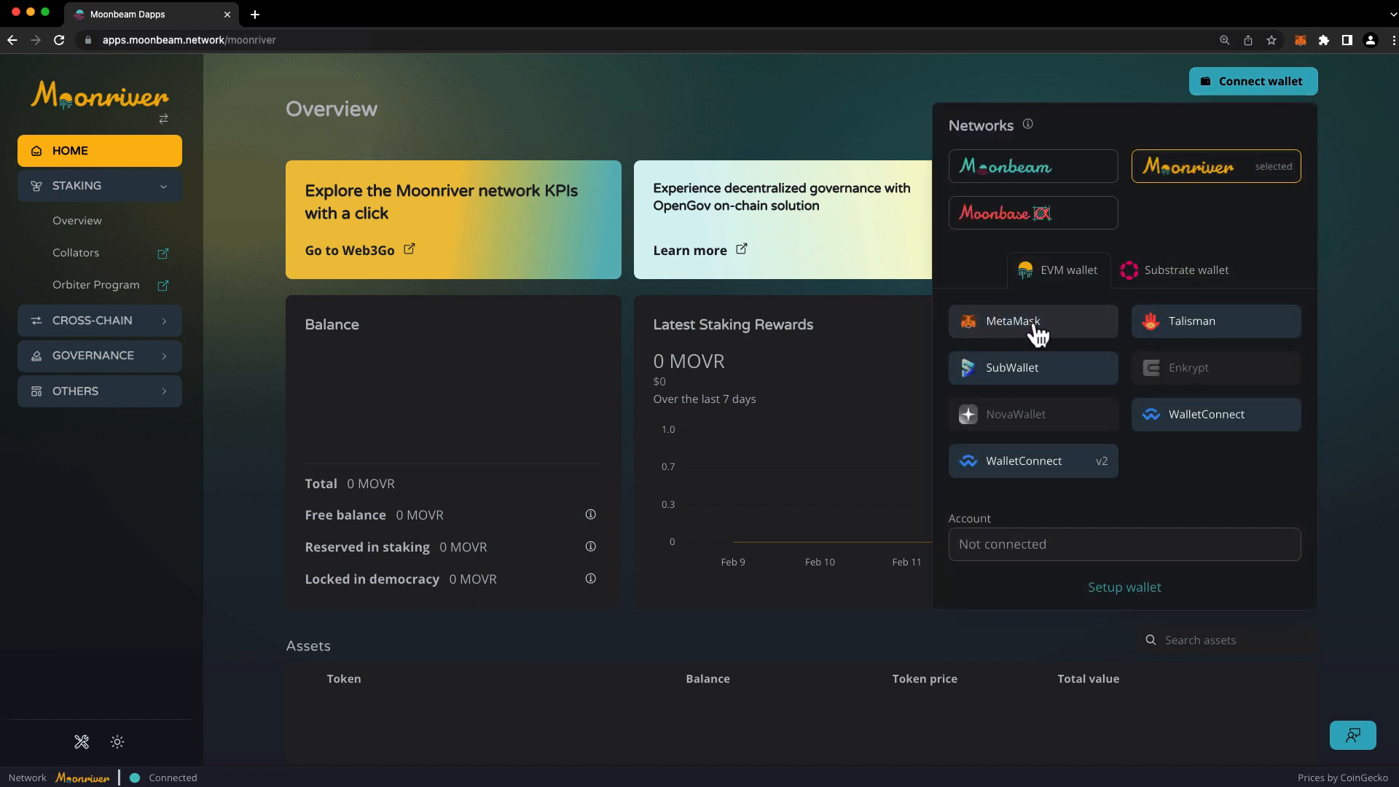
mouse_move(1146, 252)
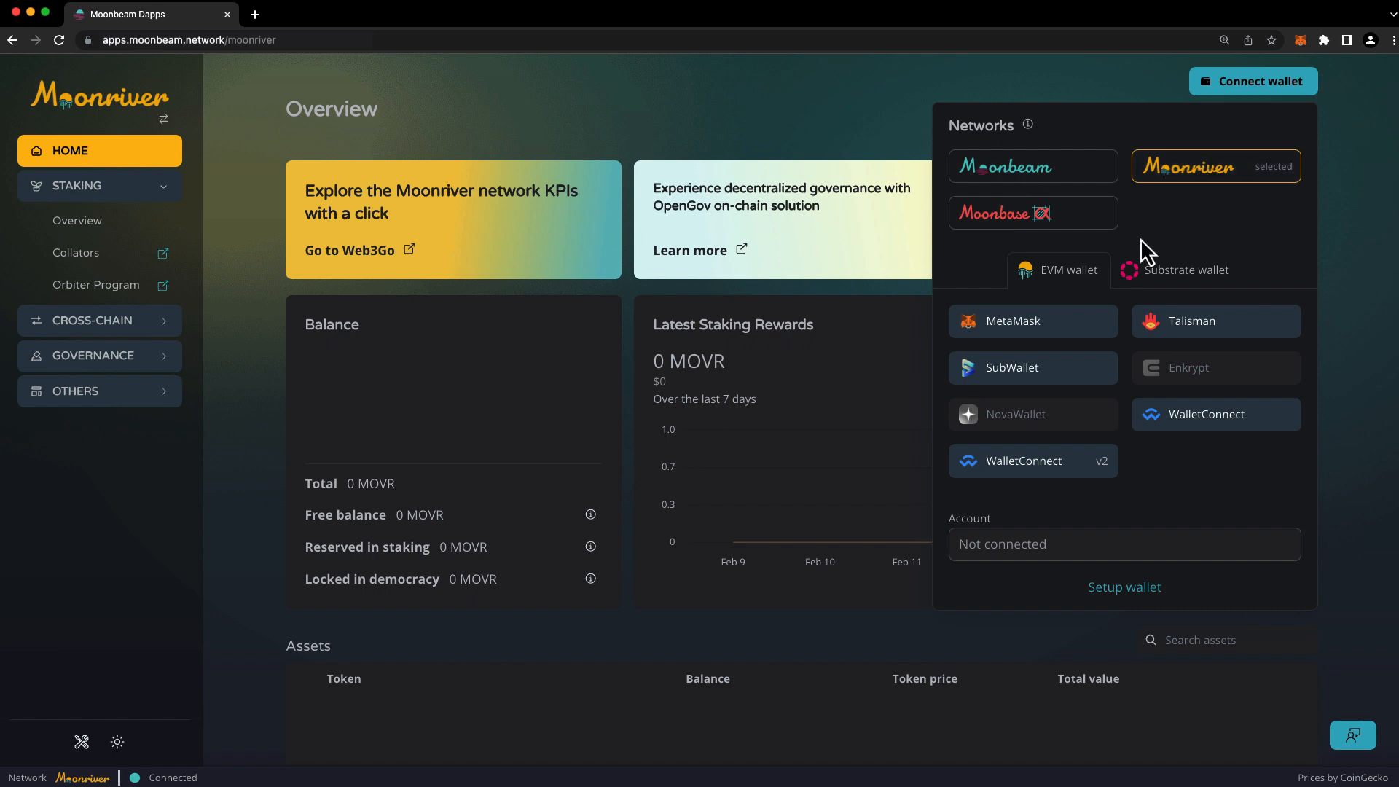
left_click(1010, 321)
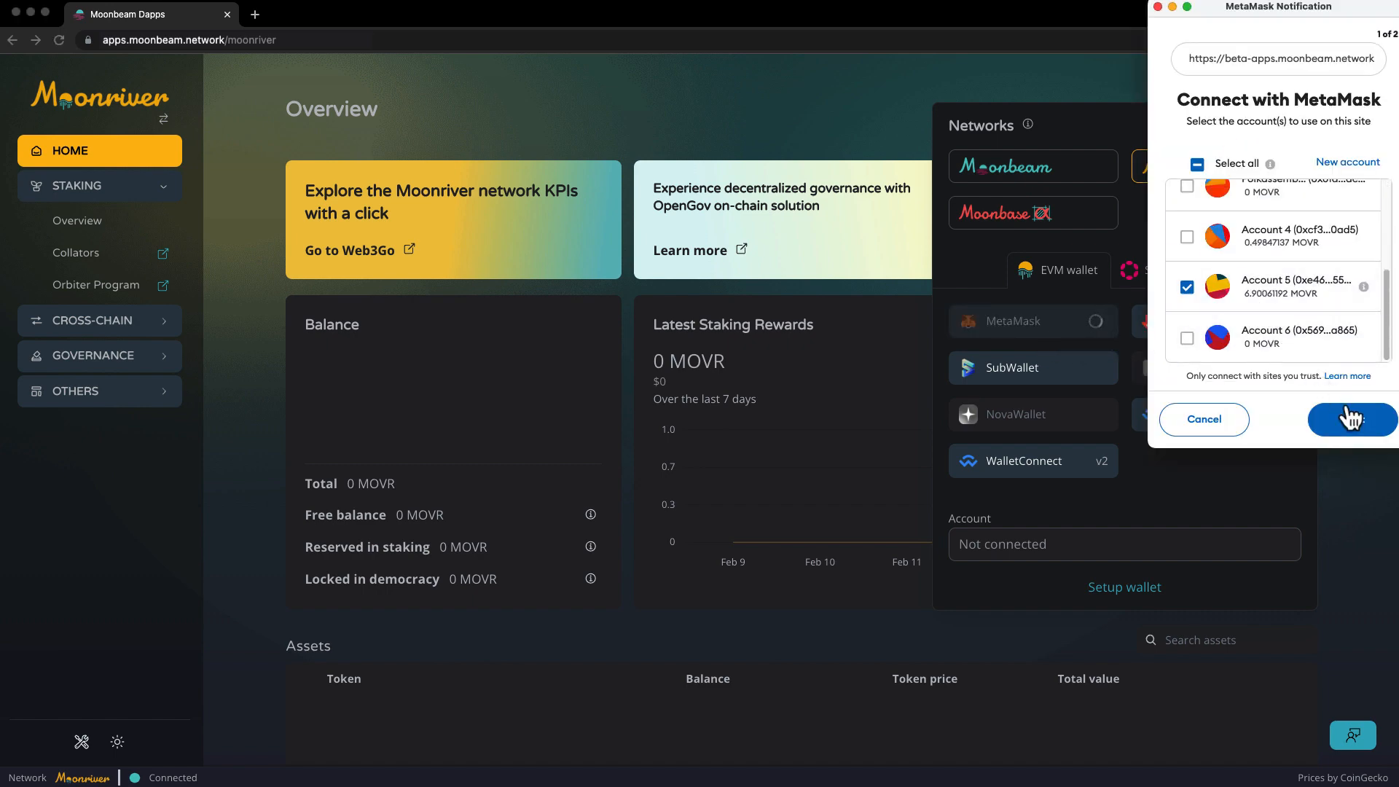
left_click(1350, 420)
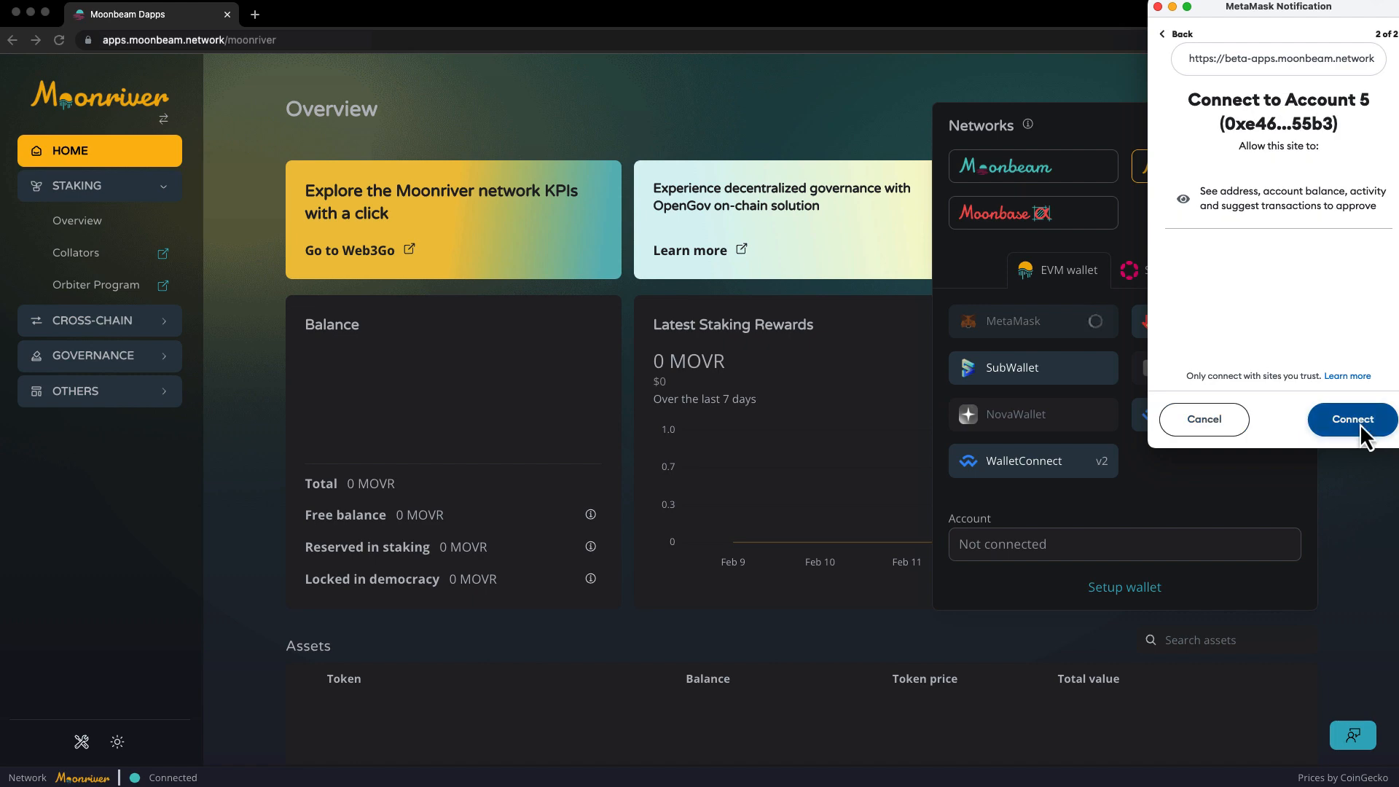
left_click(1350, 419)
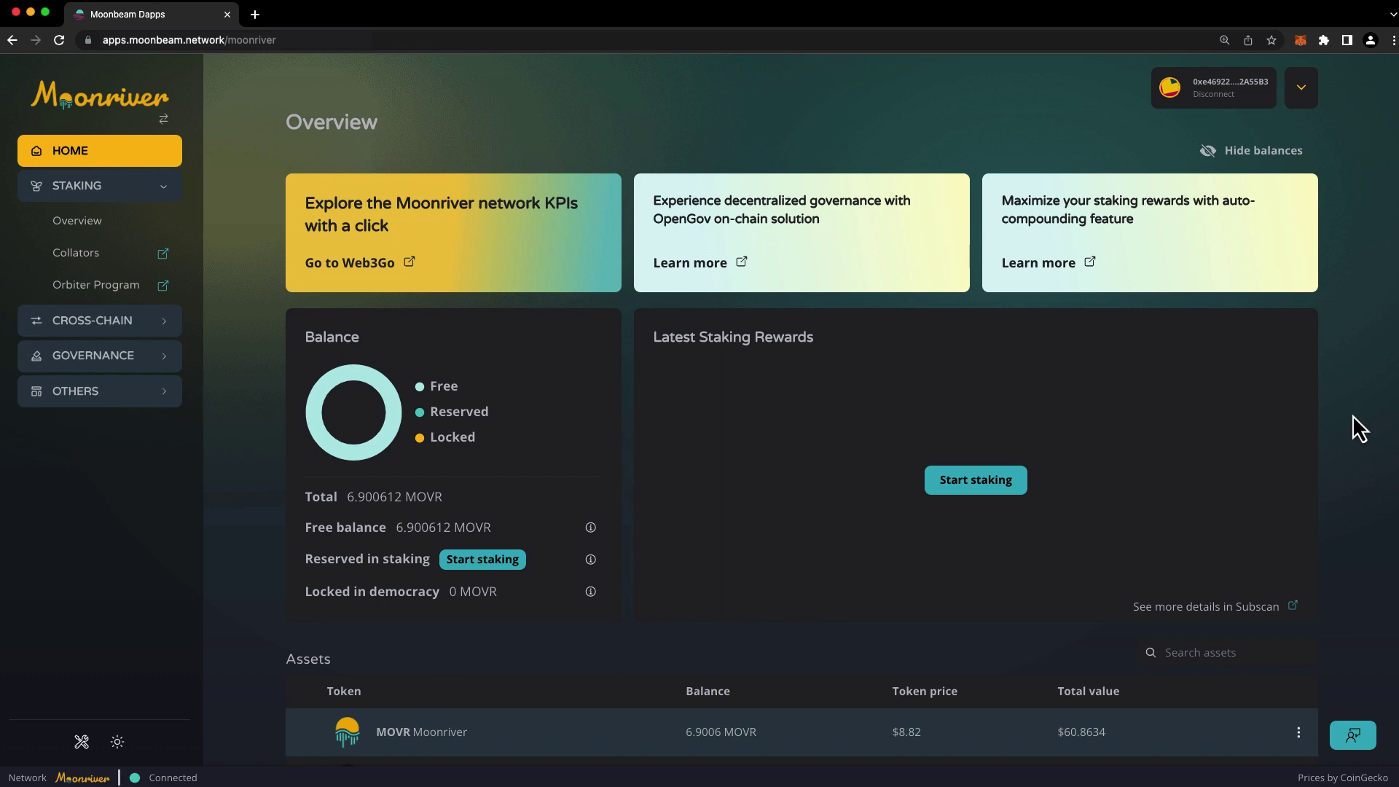
mouse_move(76, 220)
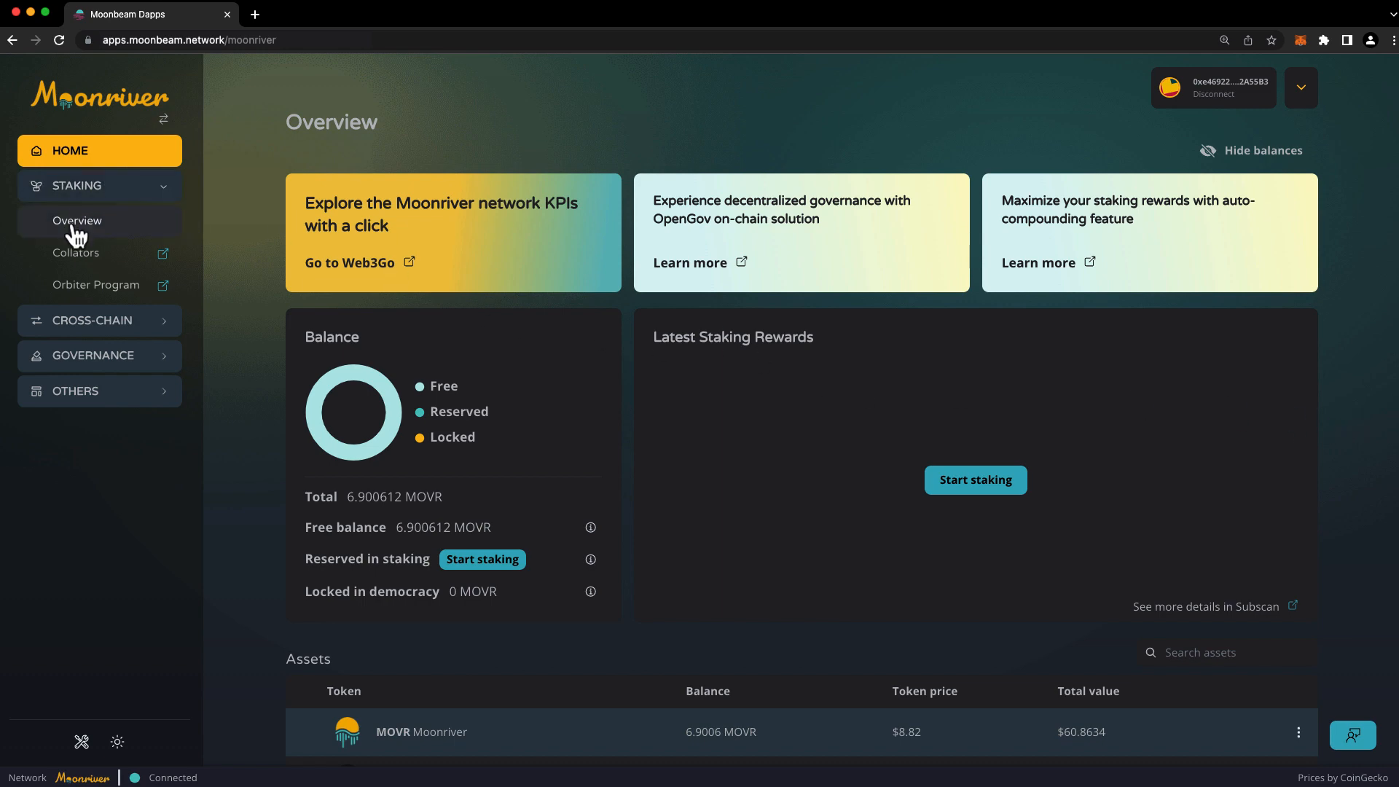
Open Staking Overview and scroll to the empty Delegate panel
left_click(76, 220)
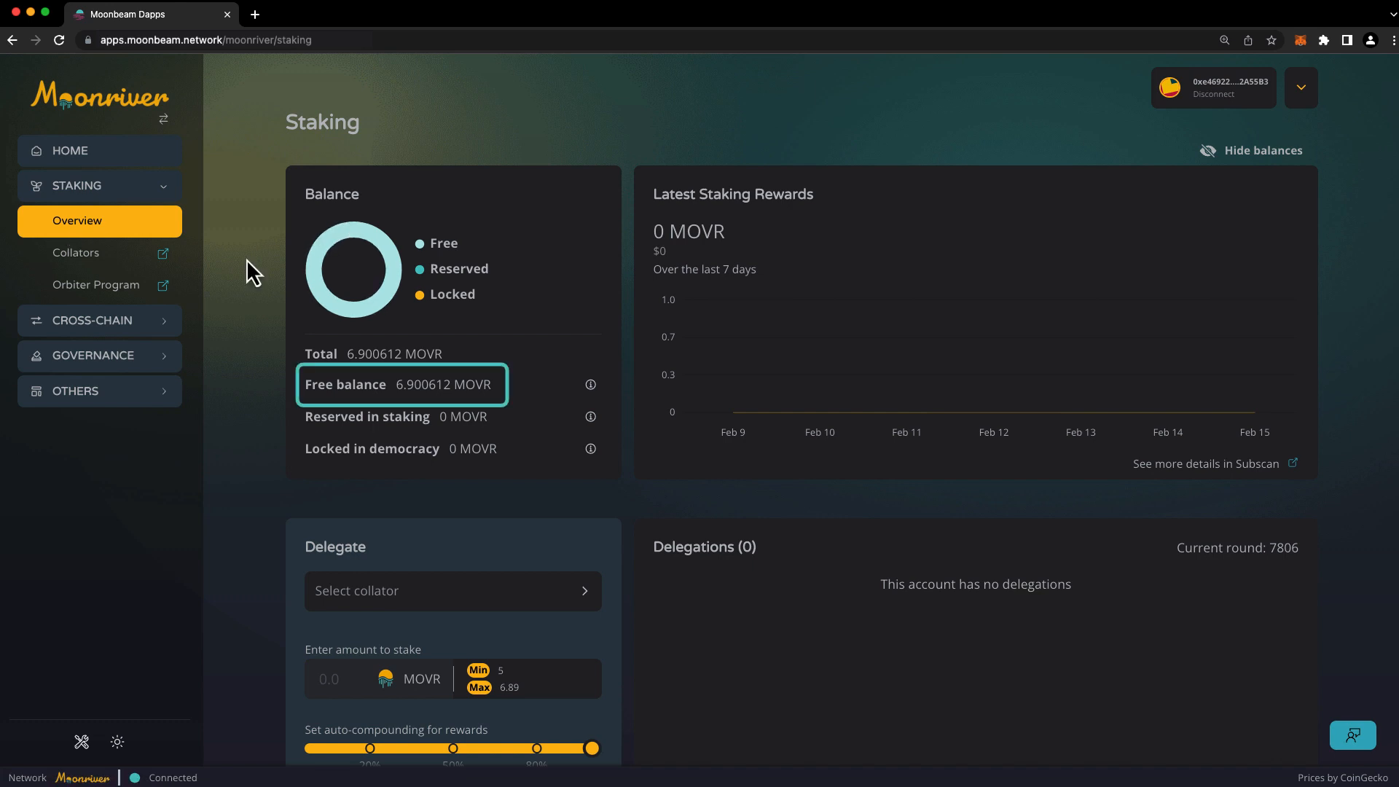
scroll("down", 3)
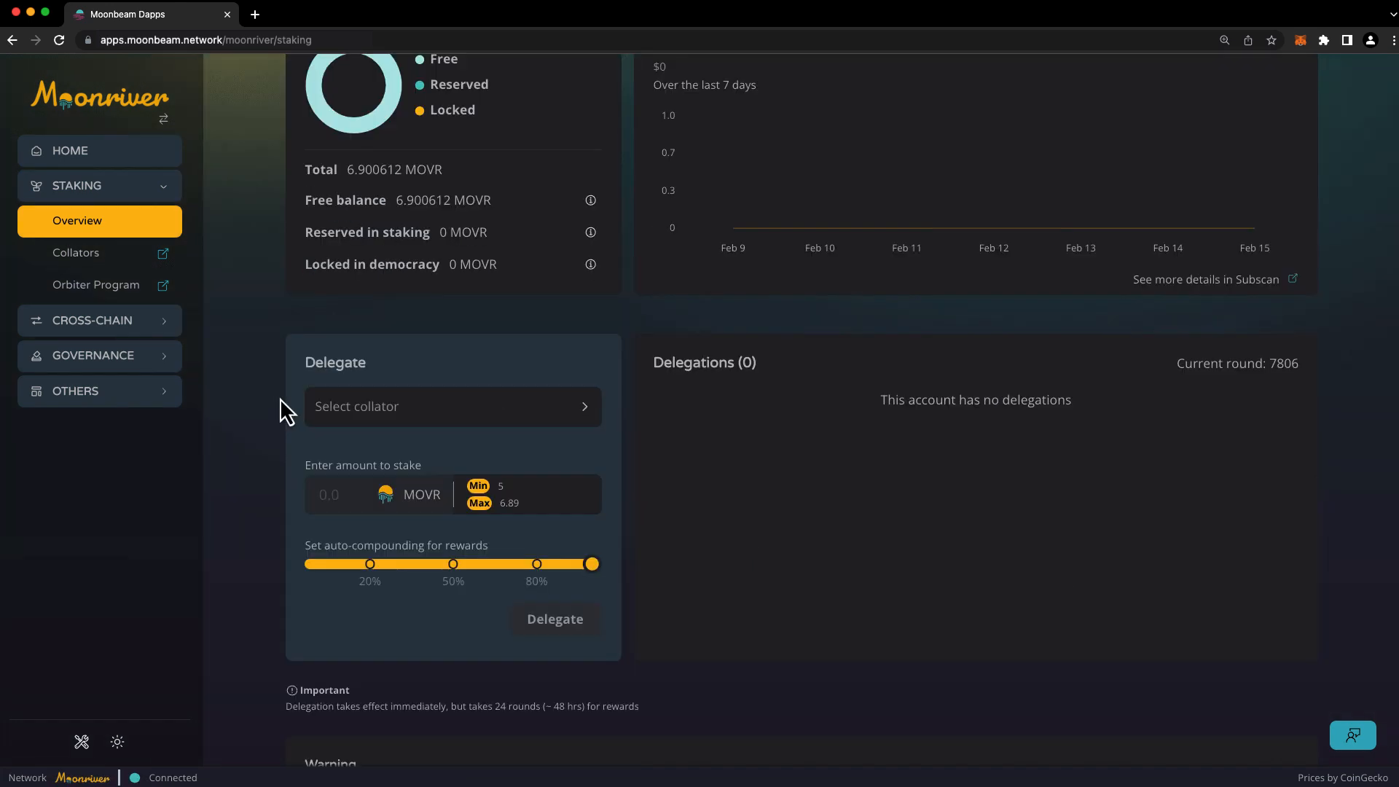
Browse the Waiting and Active collator pools and select Moonriver Orbiter Pool 01
left_click(453, 405)
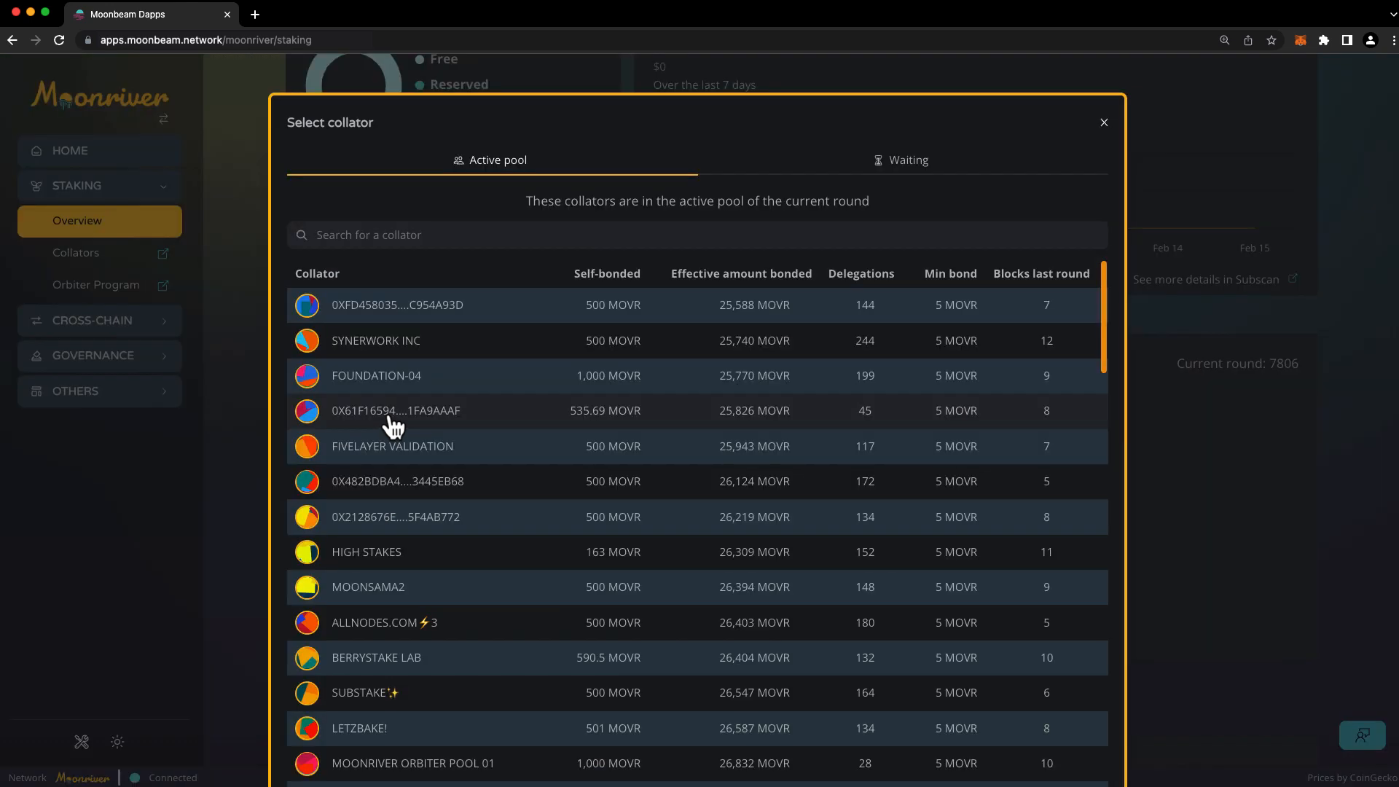
mouse_move(788, 283)
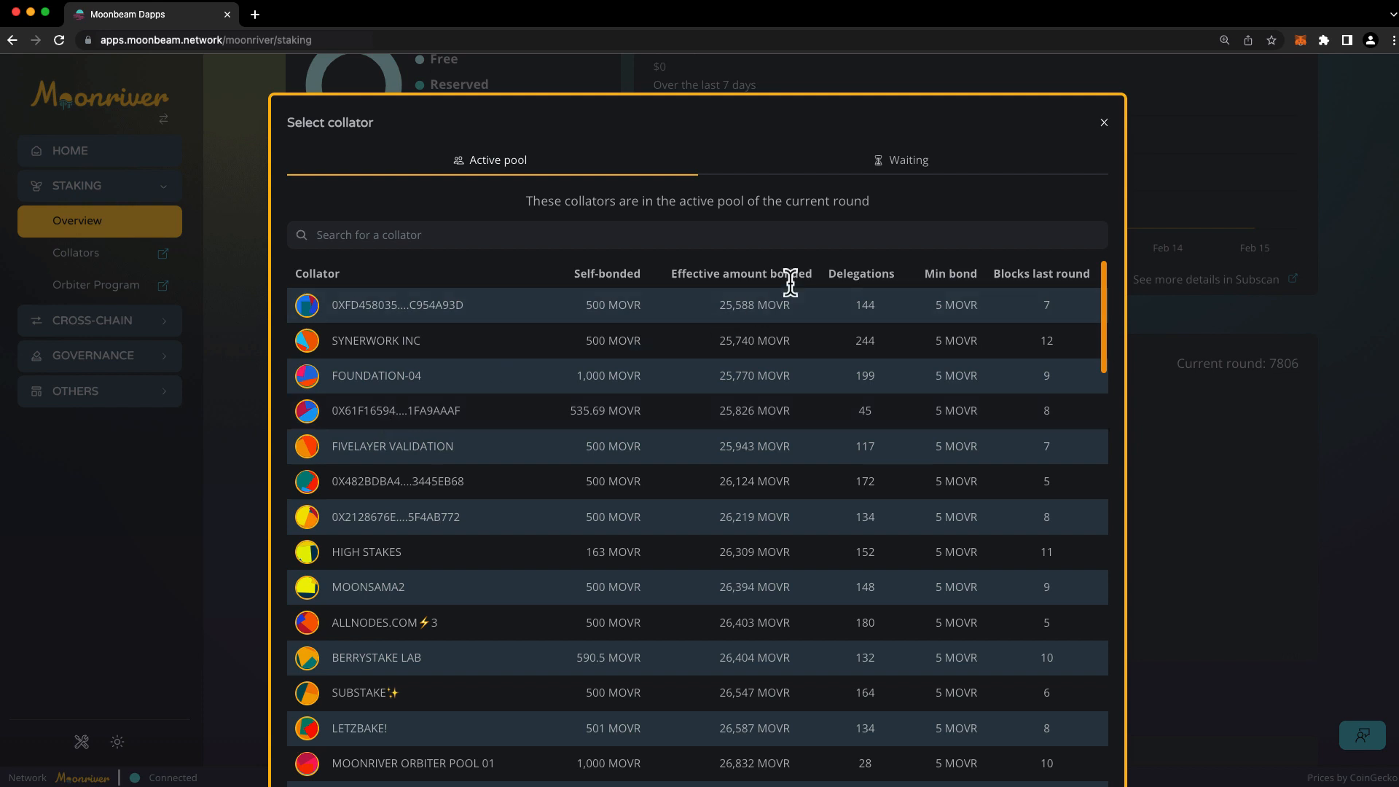
left_click(909, 160)
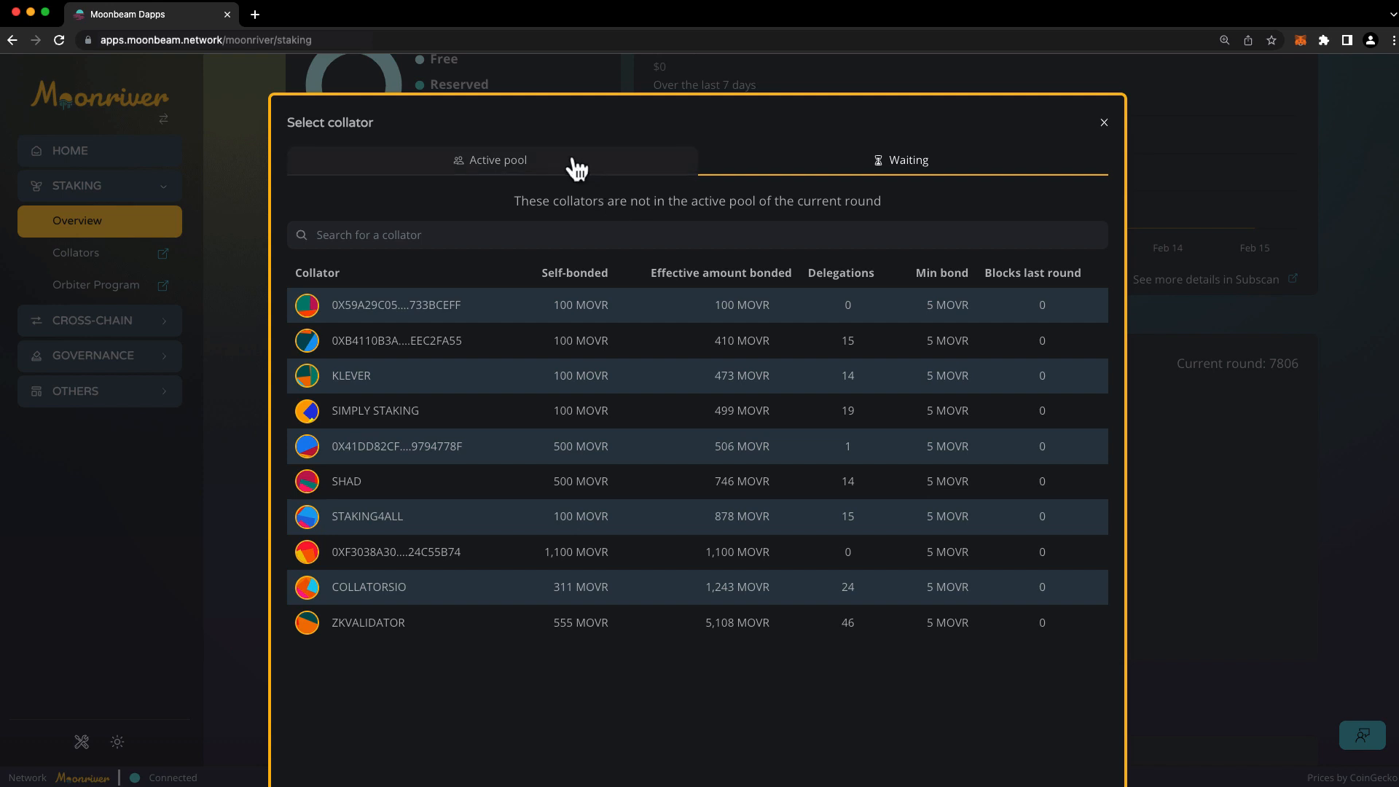
left_click(497, 160)
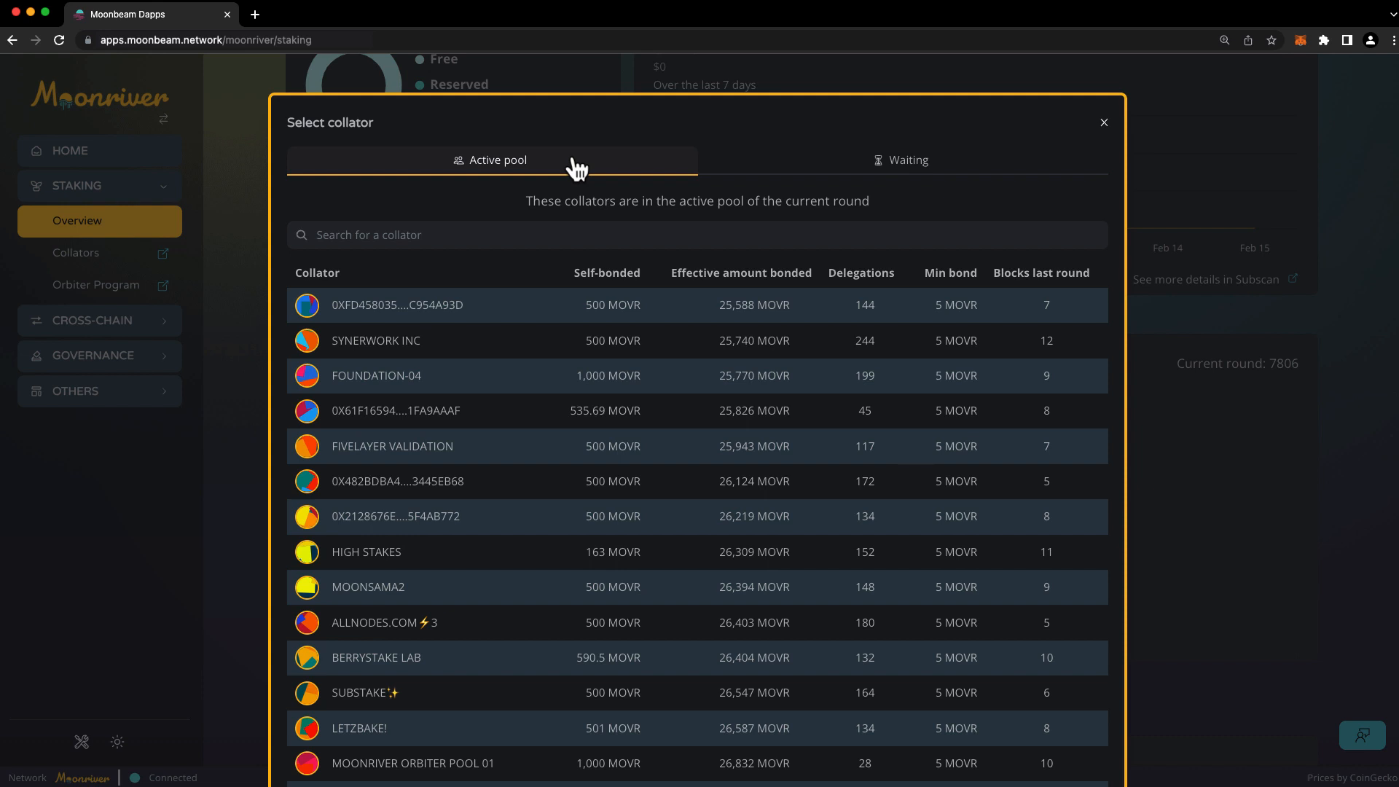
mouse_move(955, 322)
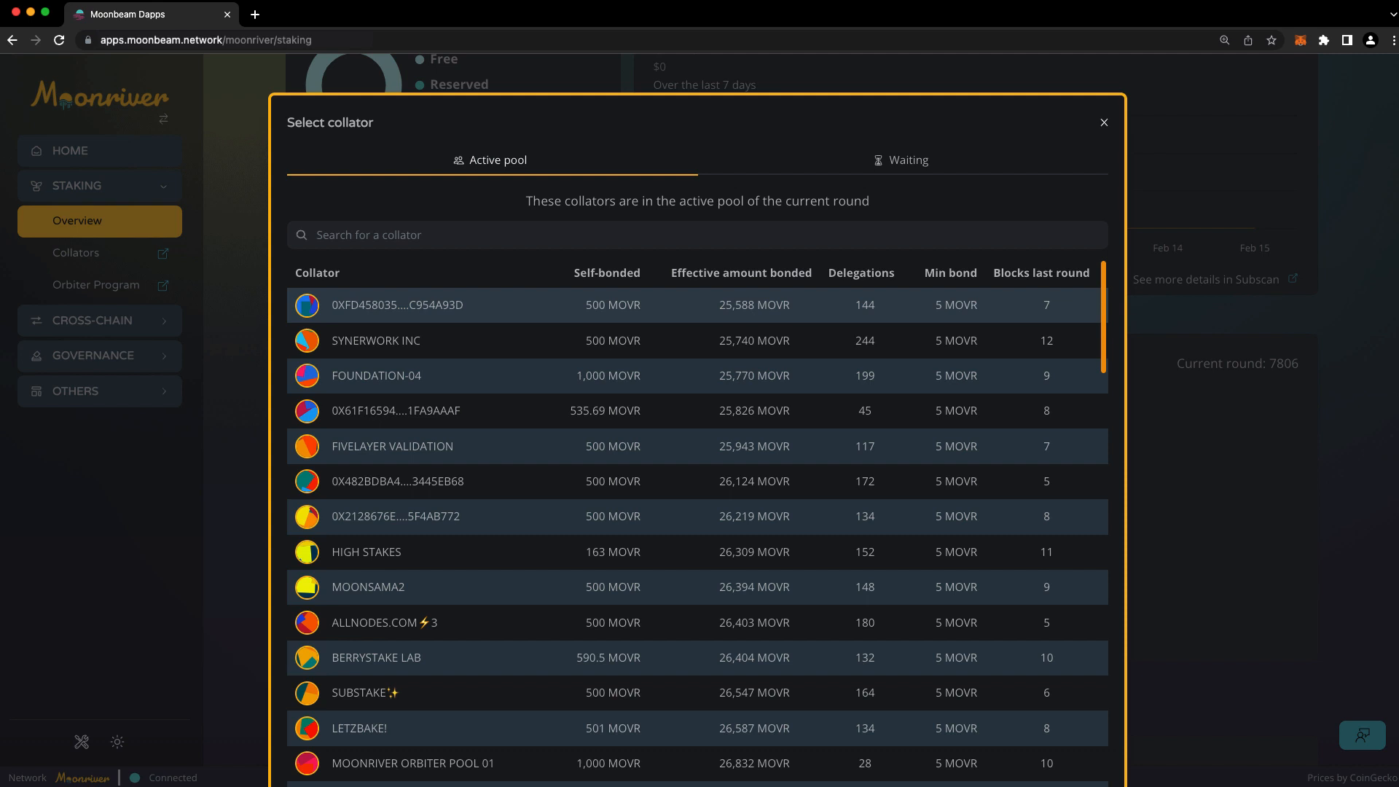
mouse_move(521, 487)
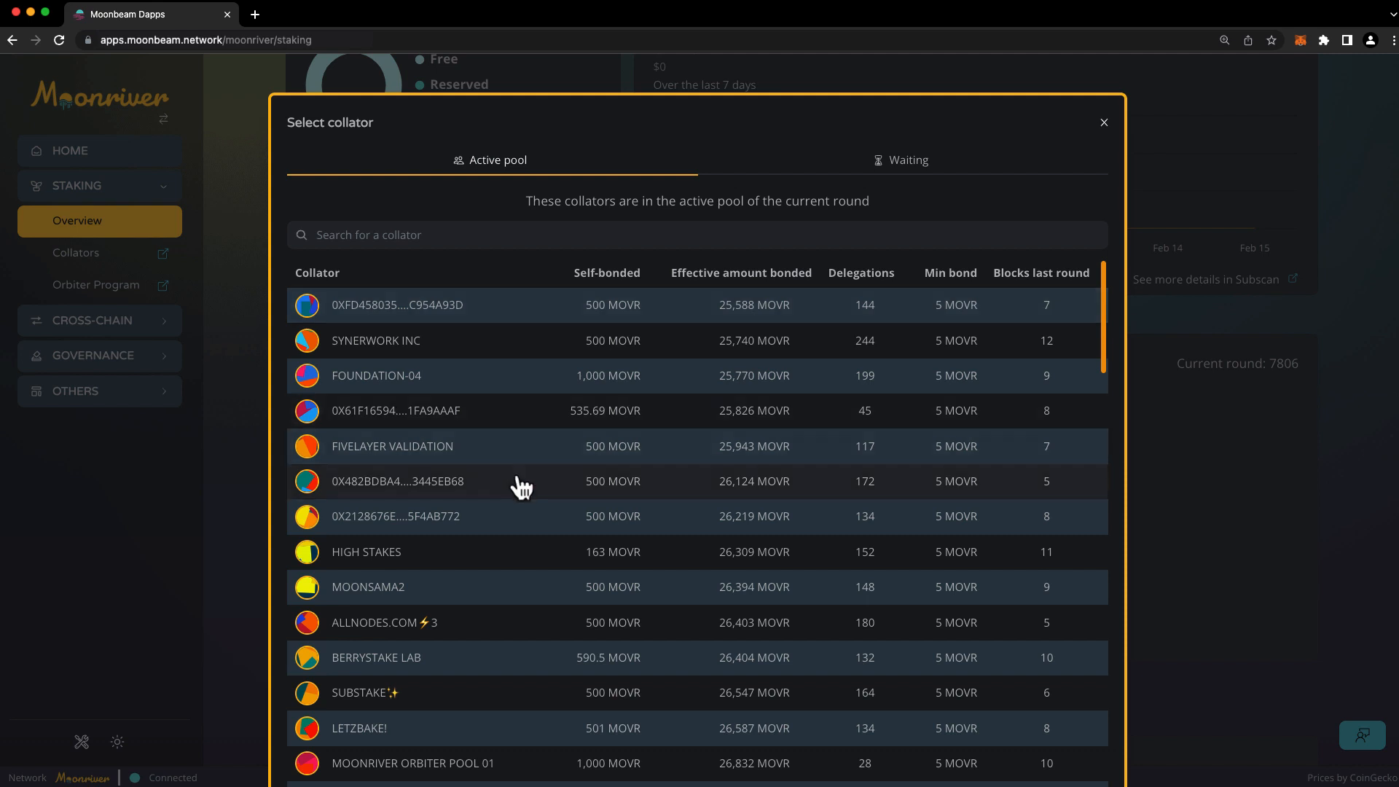
mouse_move(522, 603)
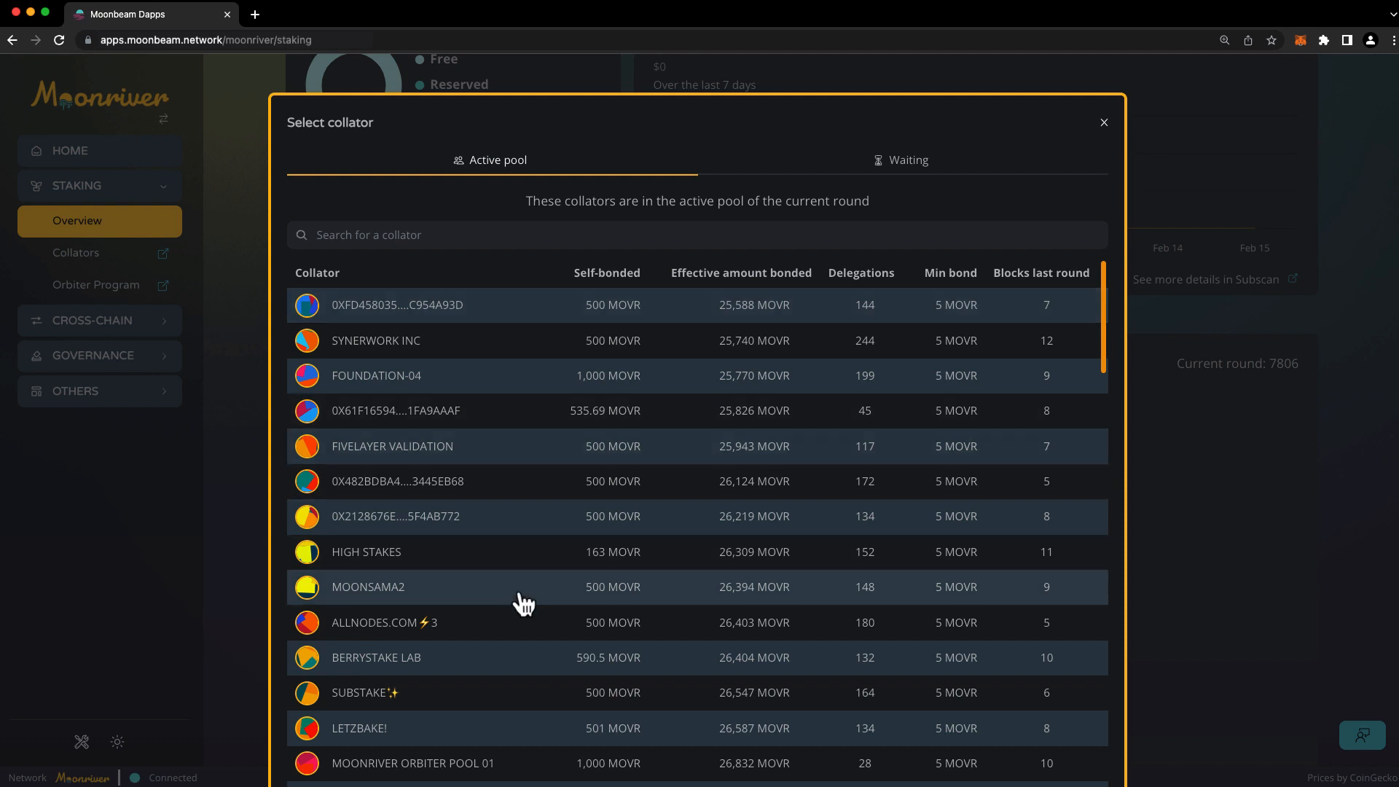
mouse_move(558, 781)
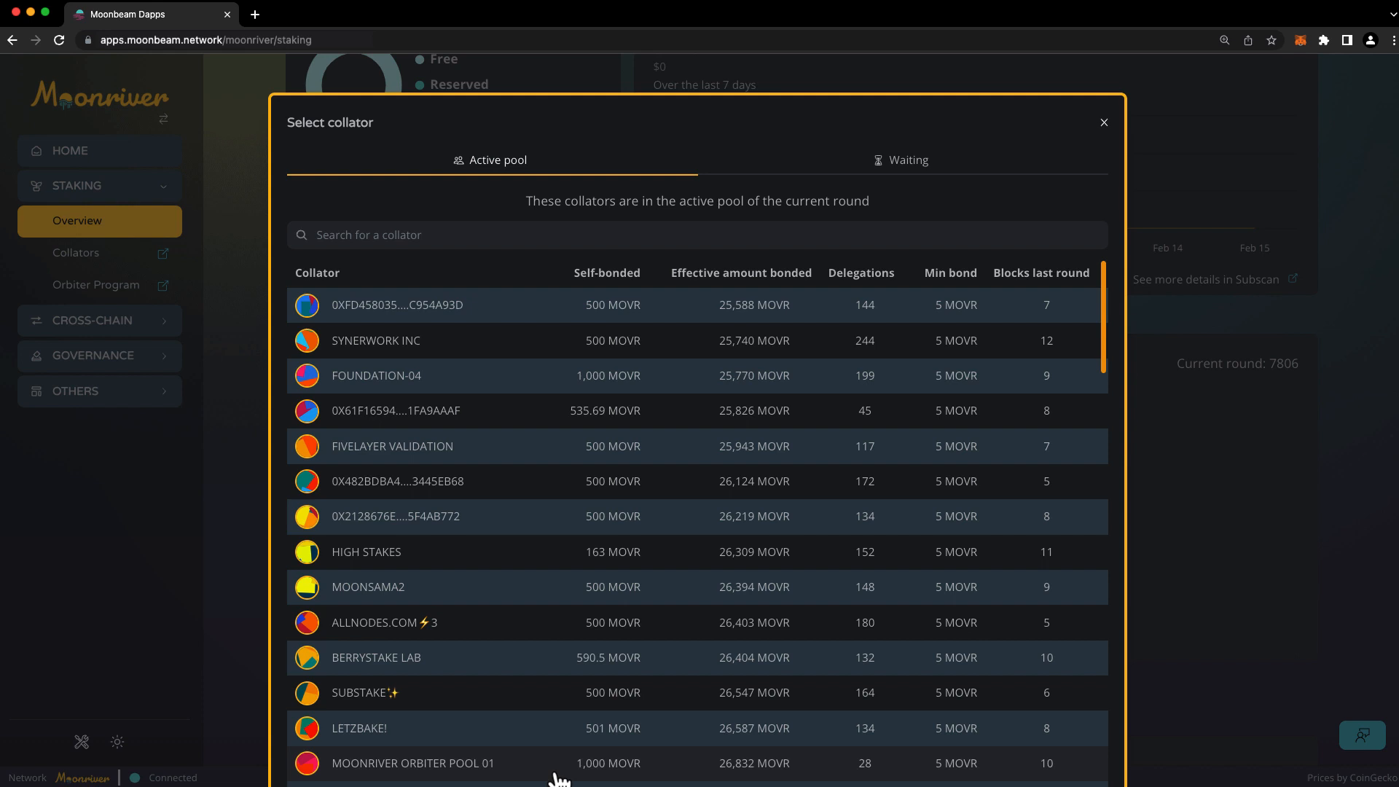
left_click(413, 762)
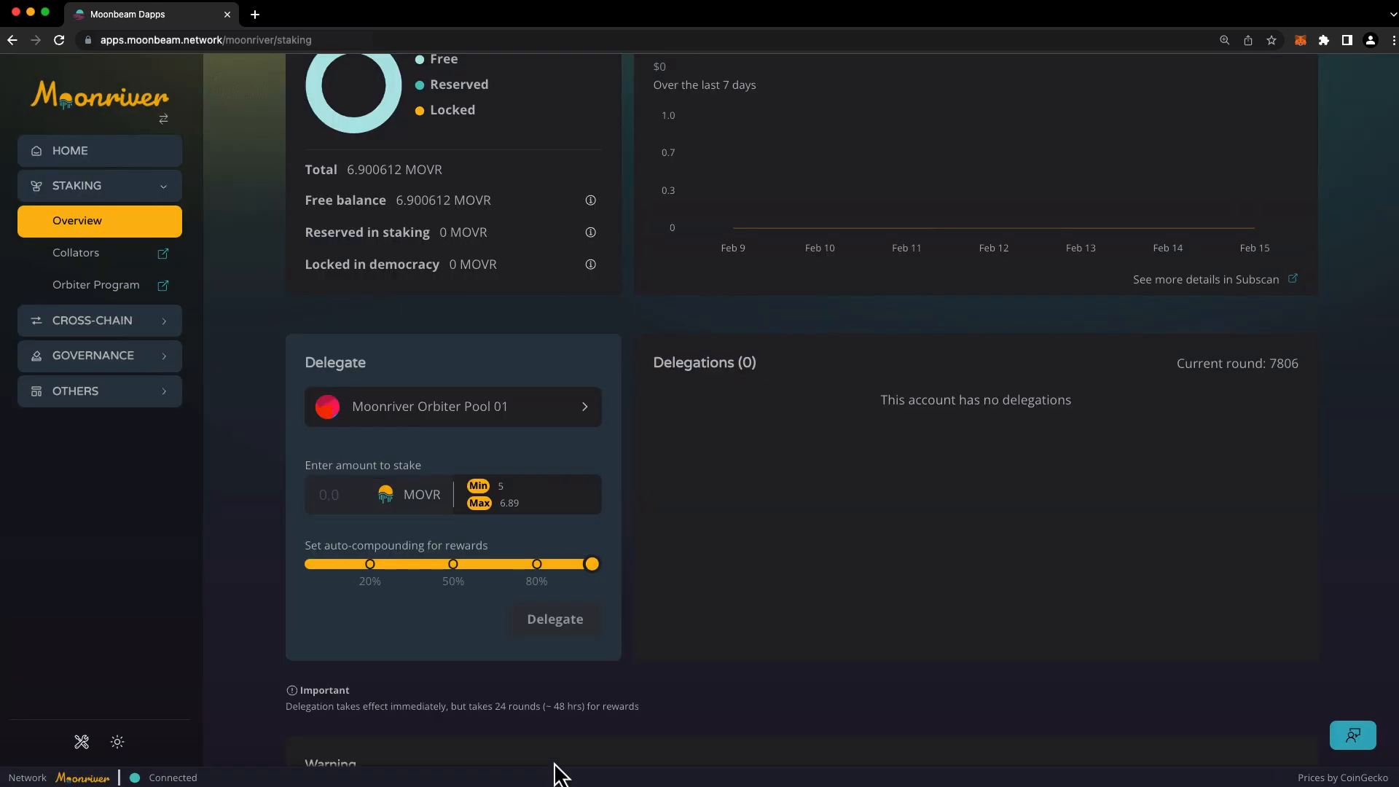
Enter 5 MOVR and submit the delegation to Moonriver Orbiter Pool 01
left_click(353, 494)
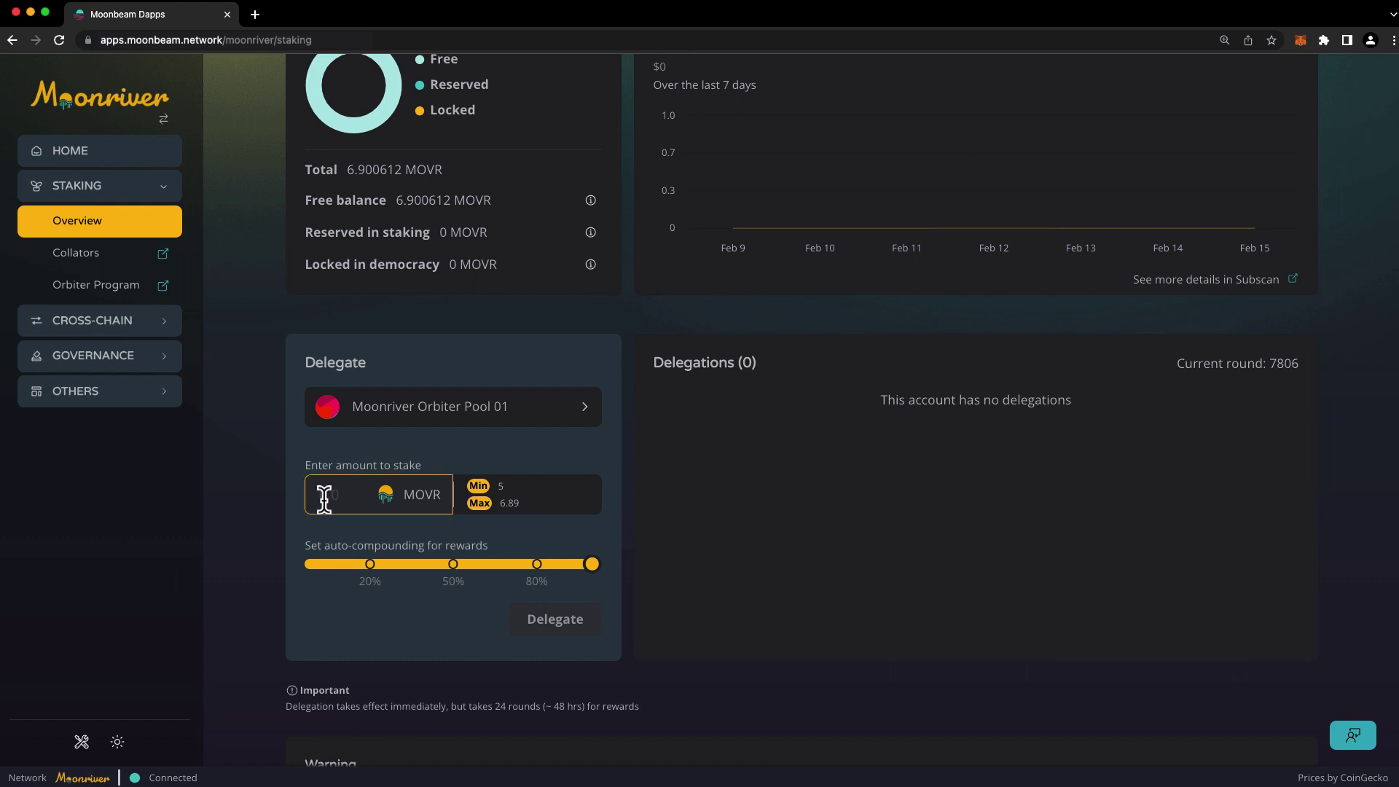
type("5")
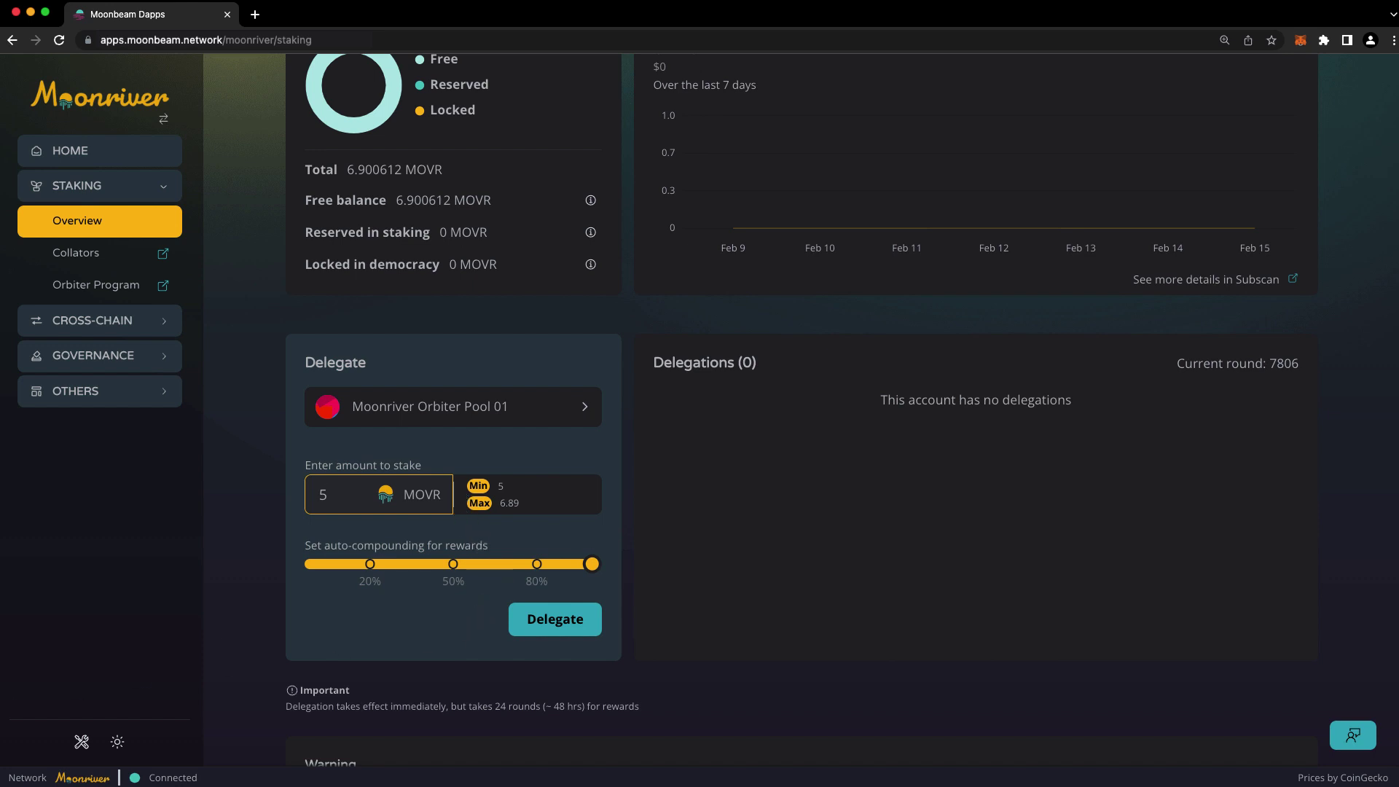
mouse_move(432, 538)
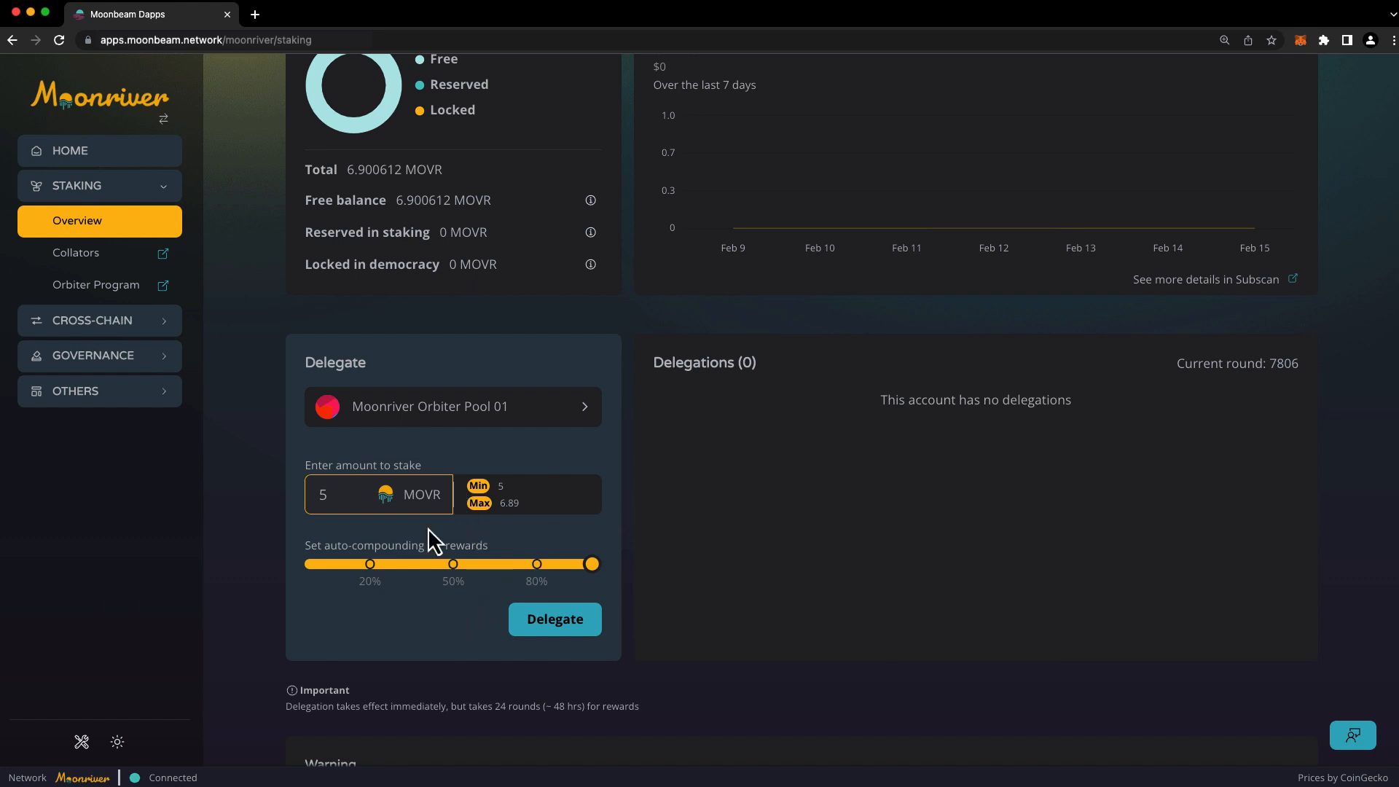
mouse_move(513, 541)
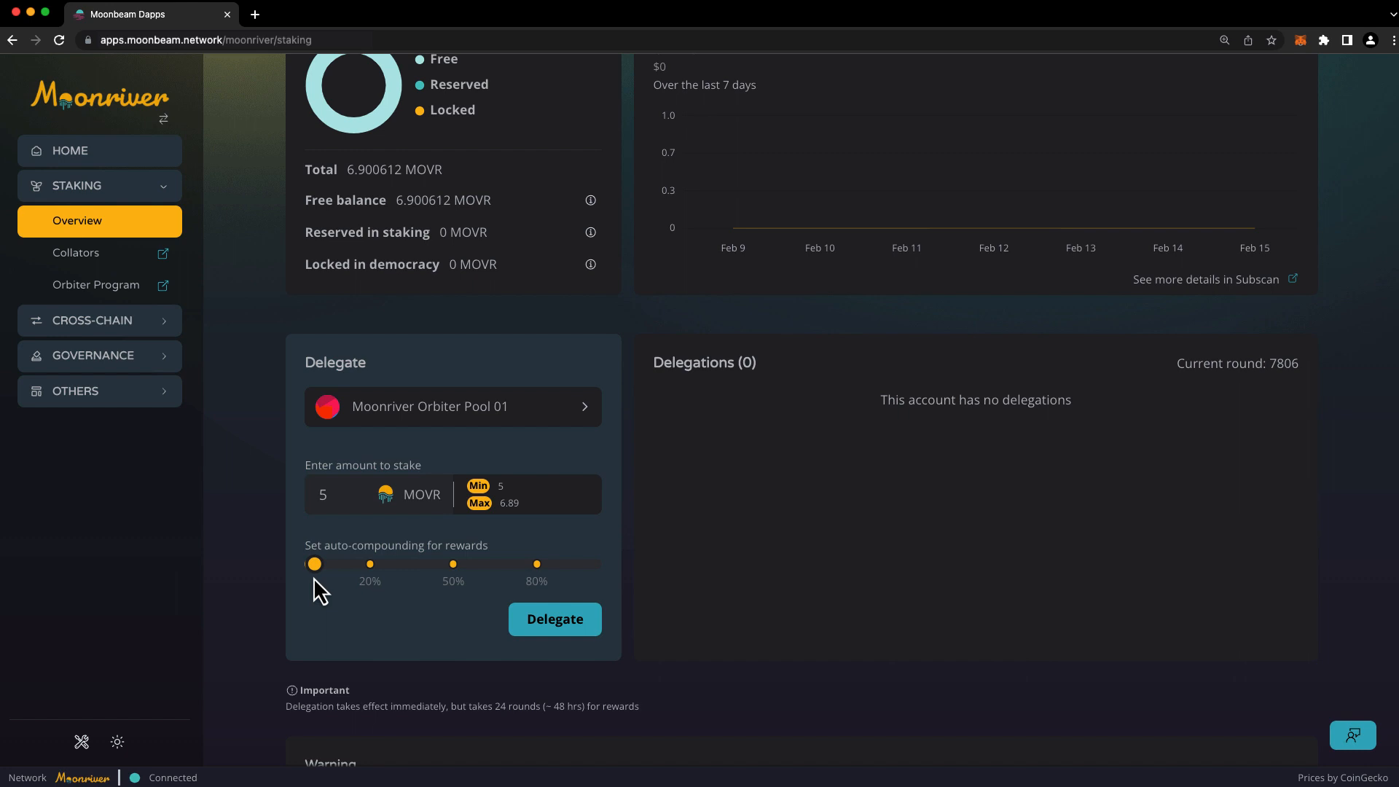
mouse_move(409, 593)
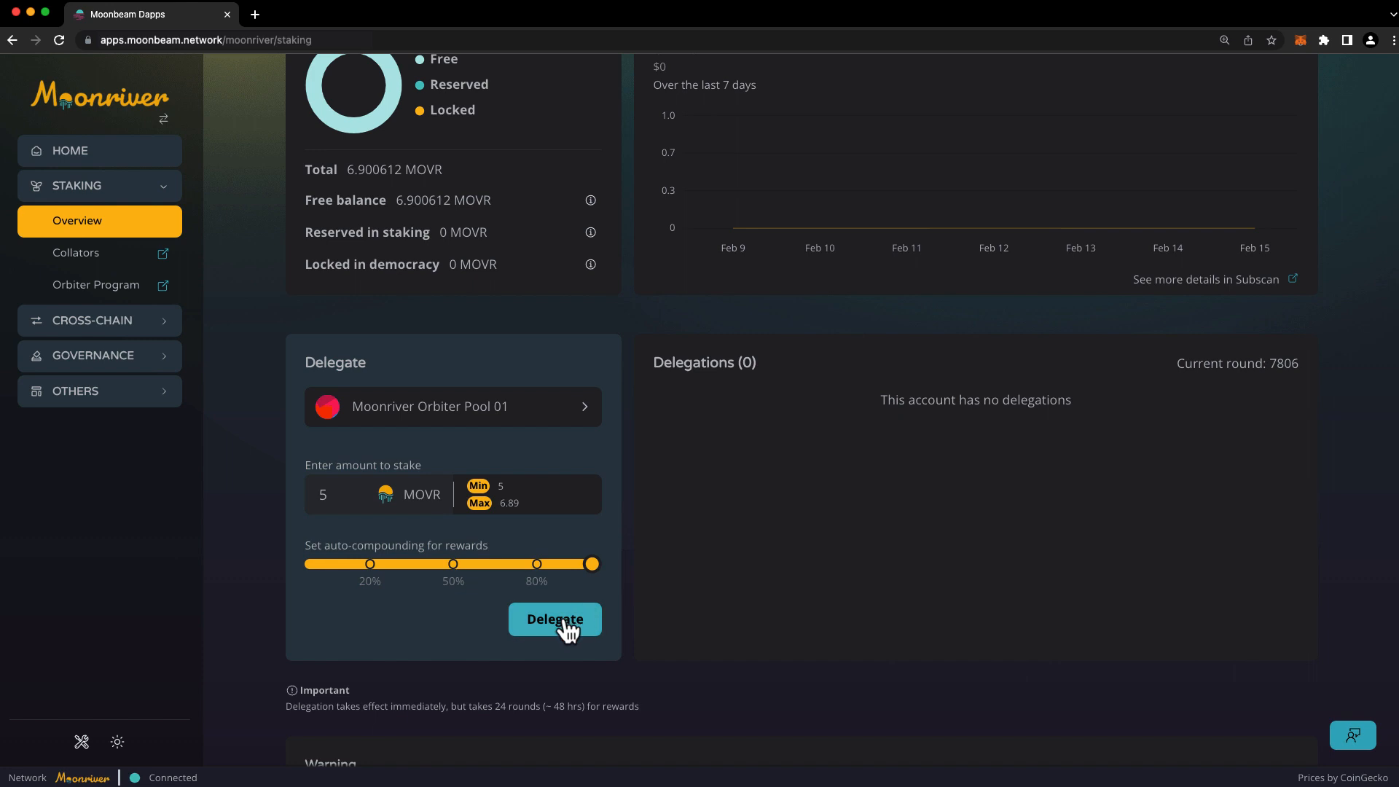
left_click(554, 619)
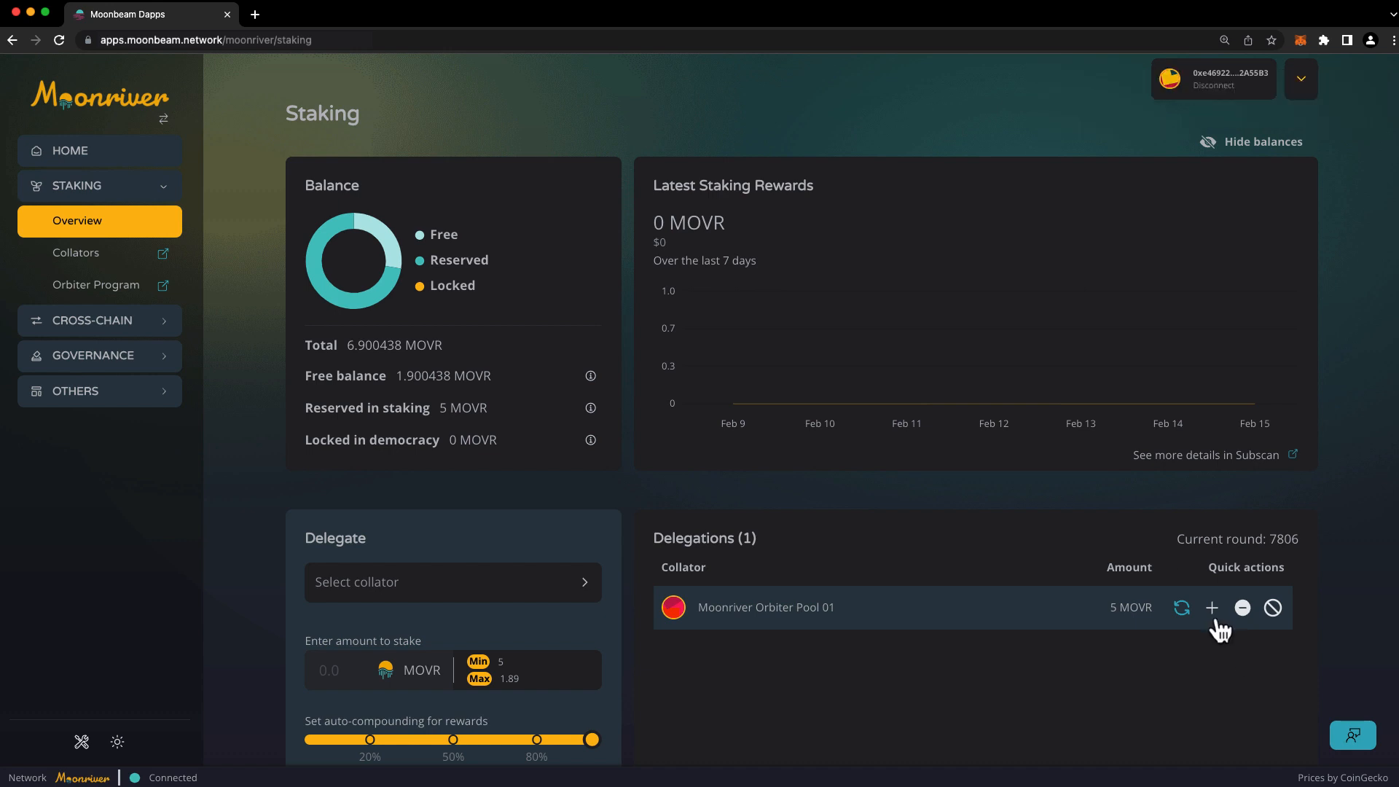
mouse_move(1242, 668)
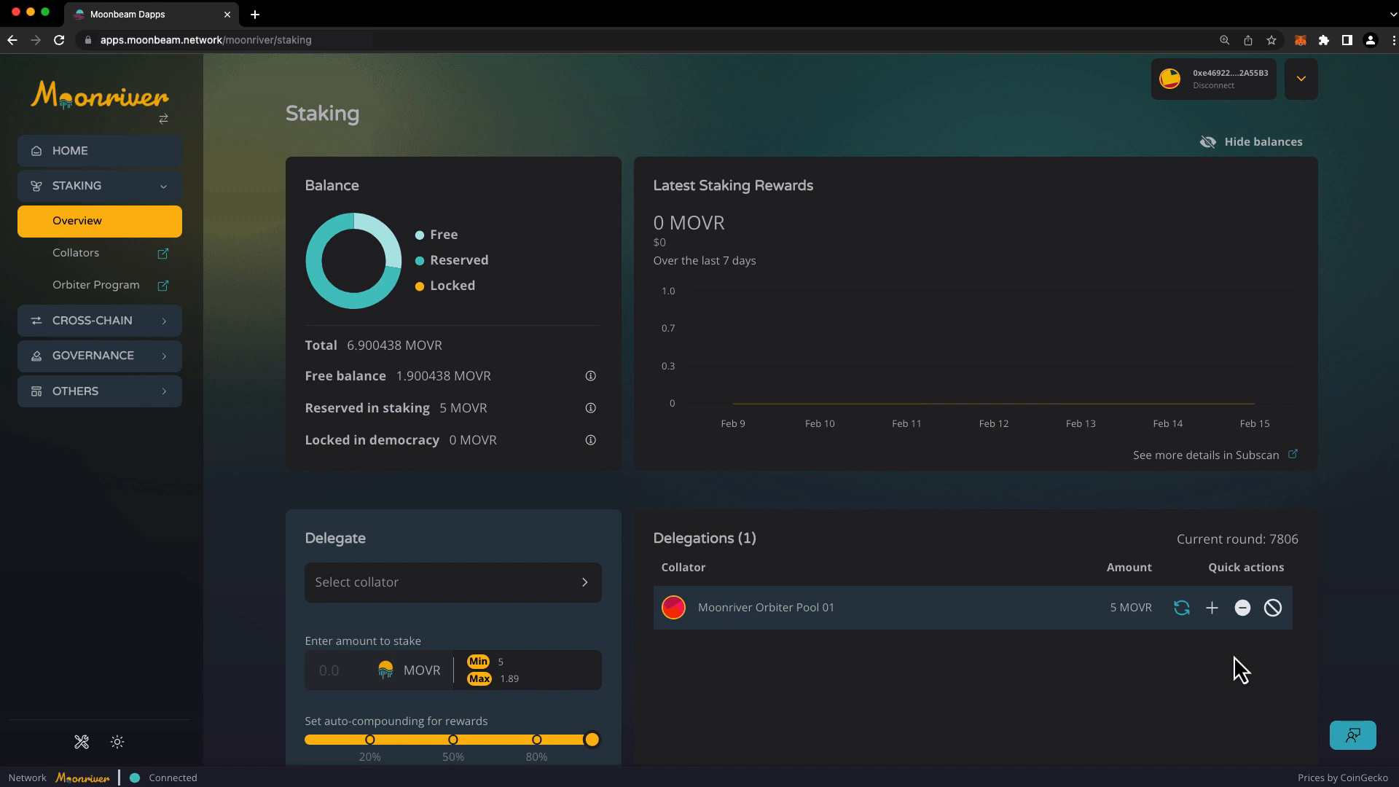
mouse_move(1212, 607)
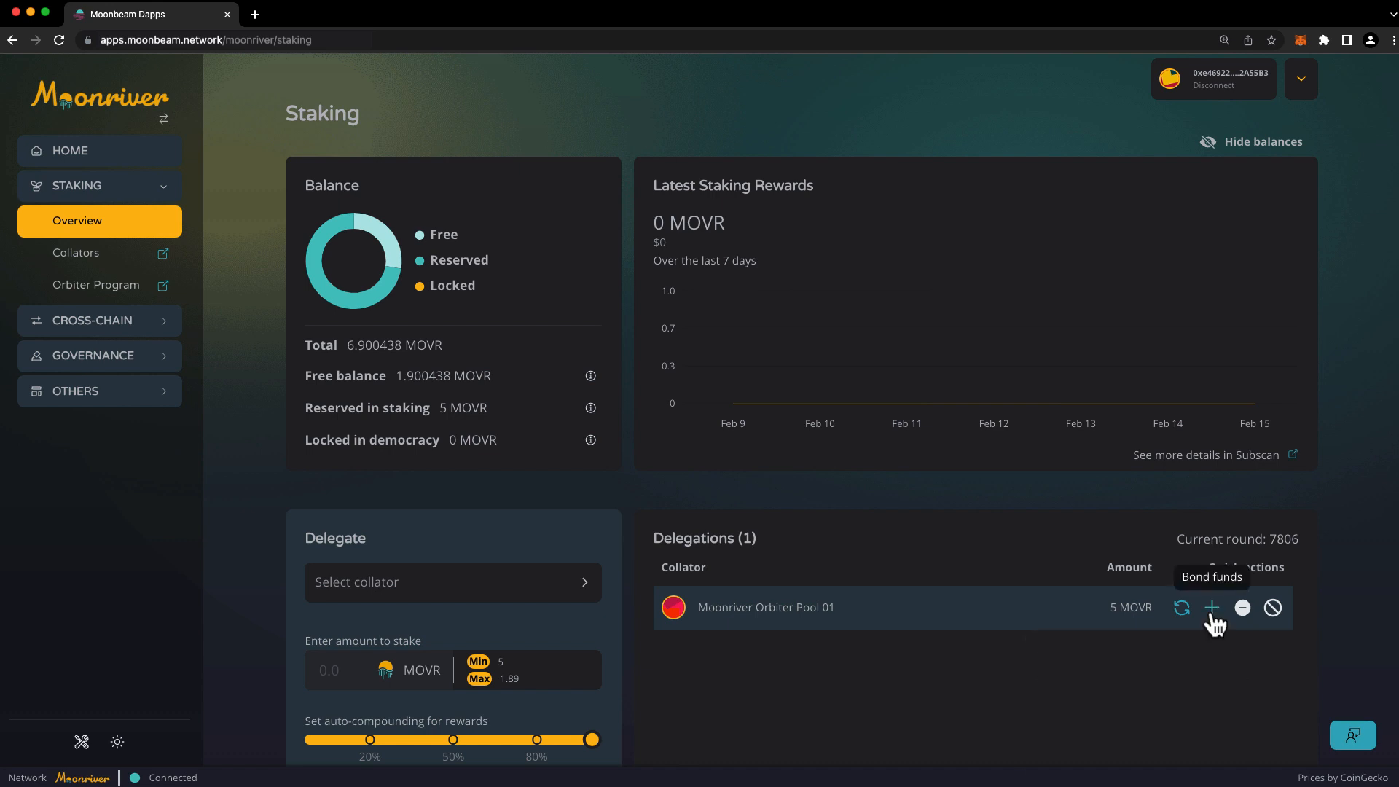
Bond an extra 0.1 MOVR to the Orbiter Pool 01 delegation and approve it in MetaMask
left_click(1212, 607)
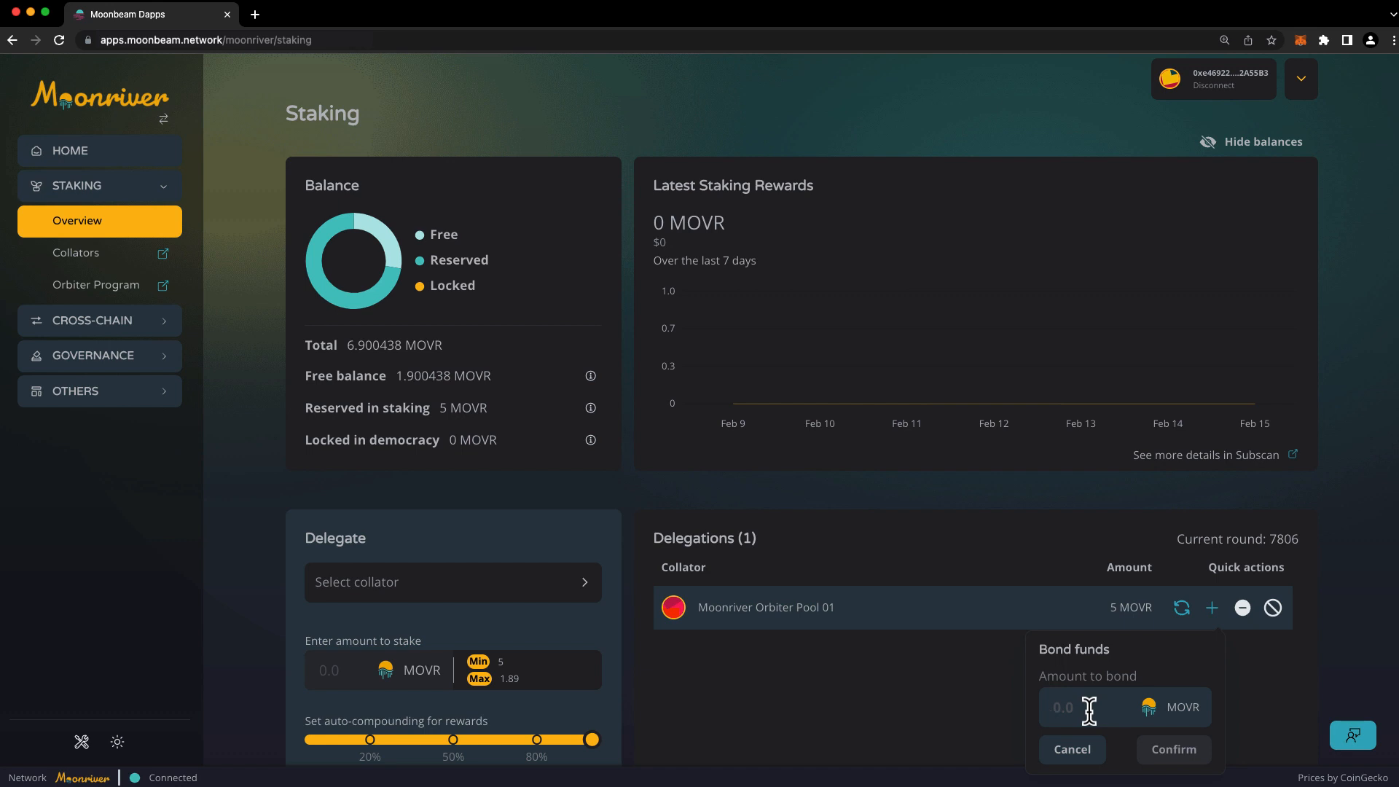
type("0.1")
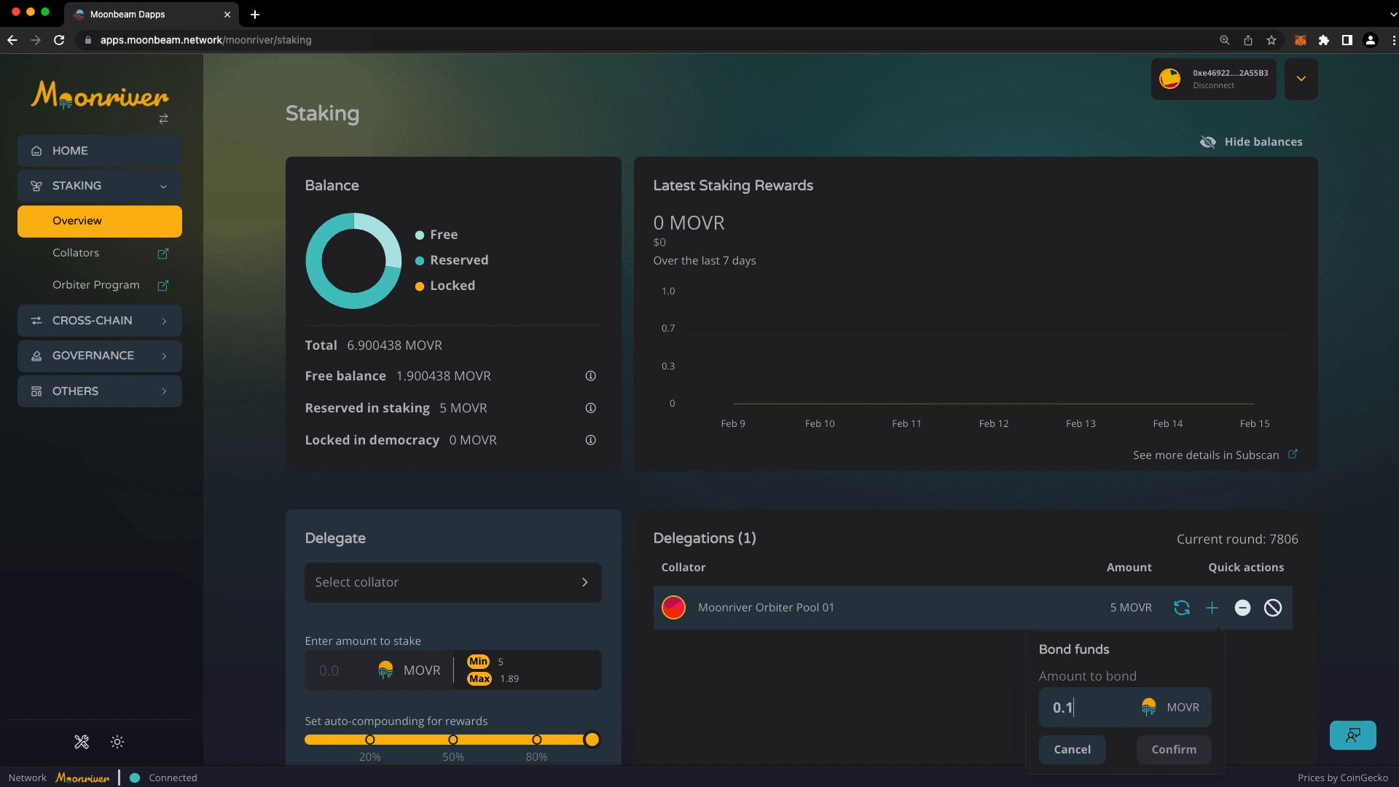
left_click(1173, 749)
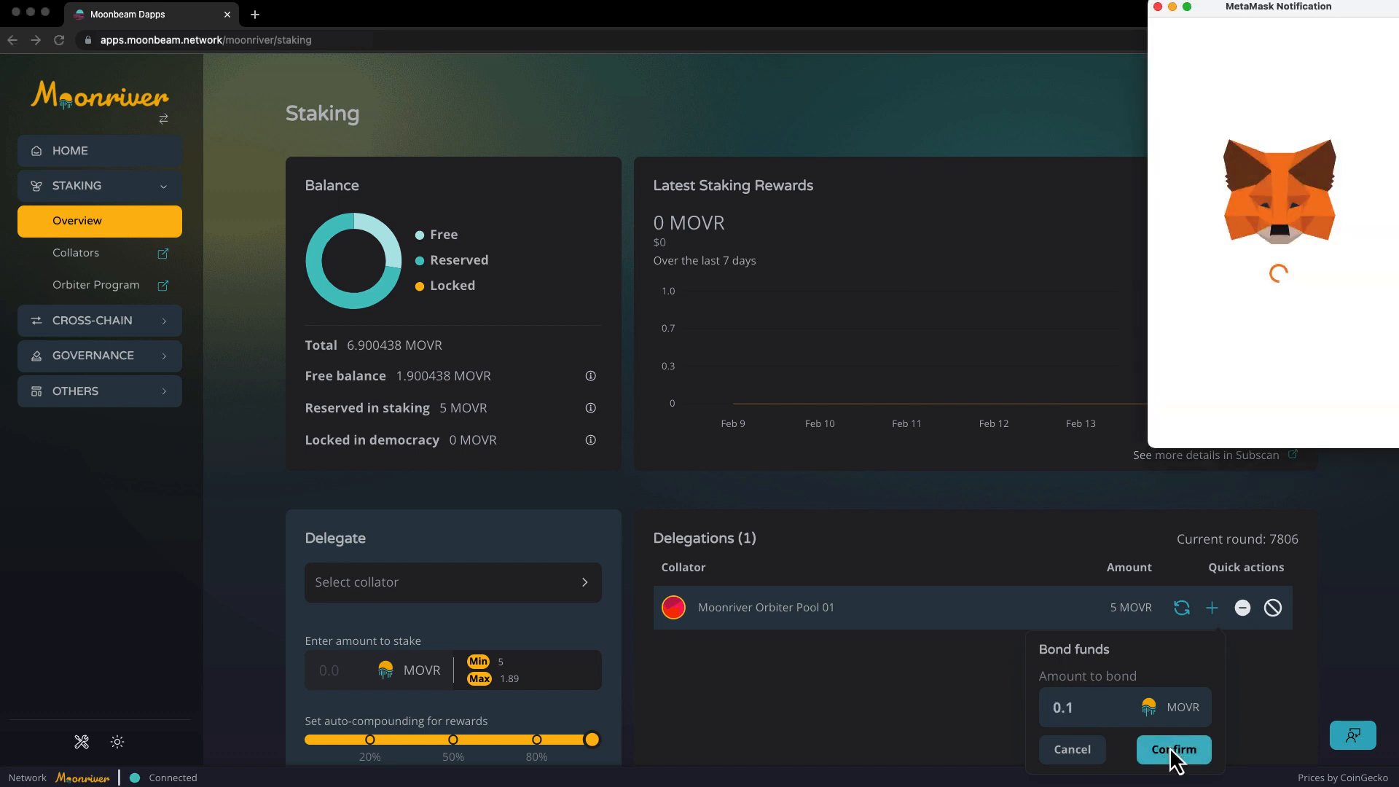
left_click(1174, 750)
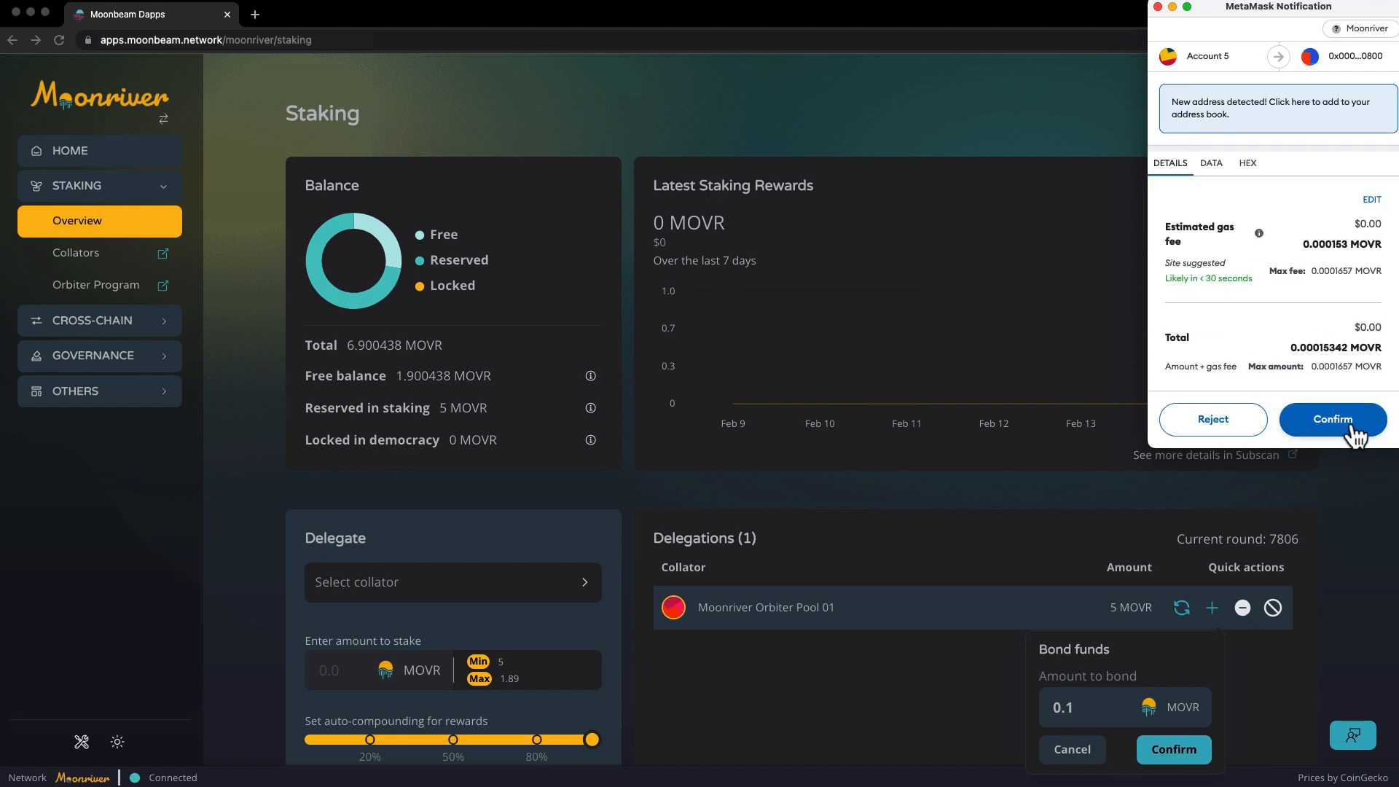
left_click(1332, 420)
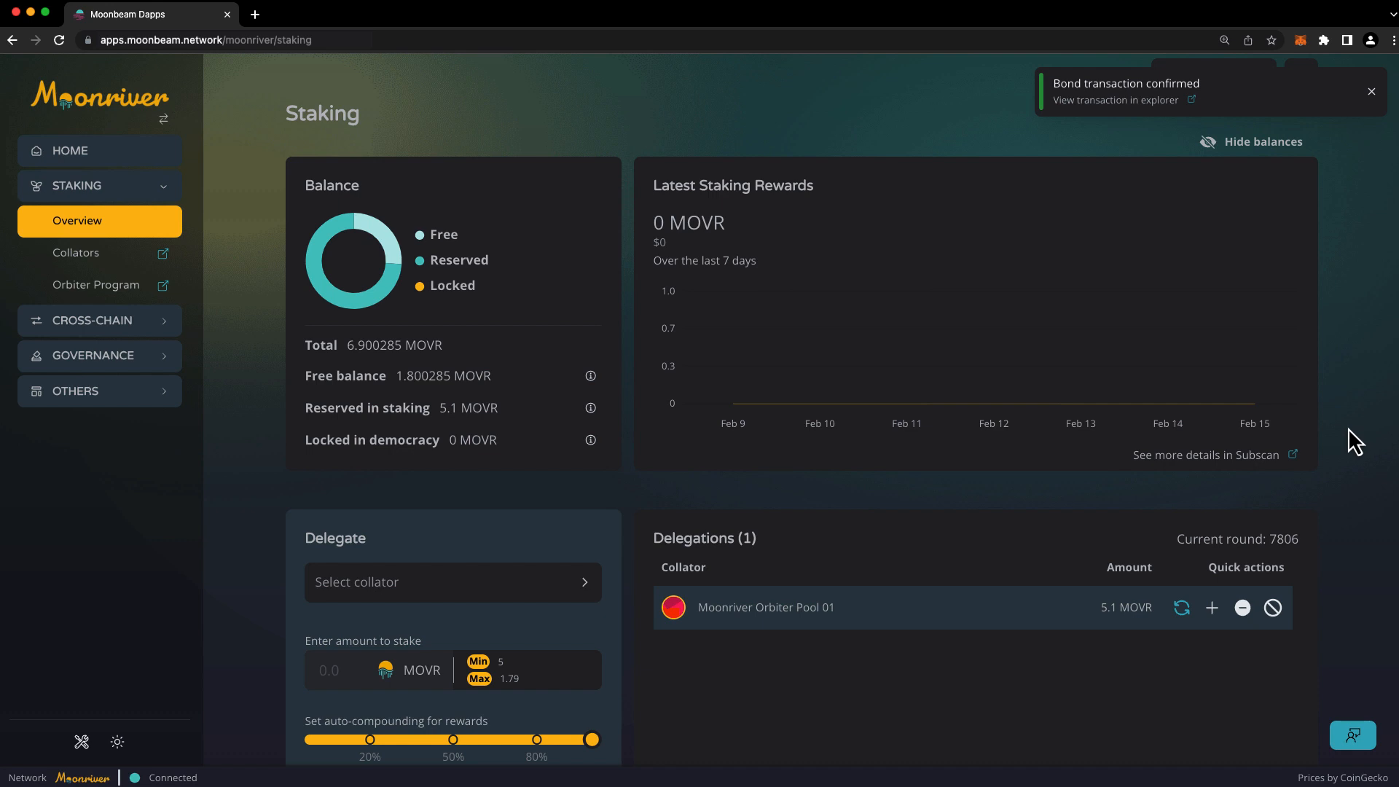
mouse_move(1181, 607)
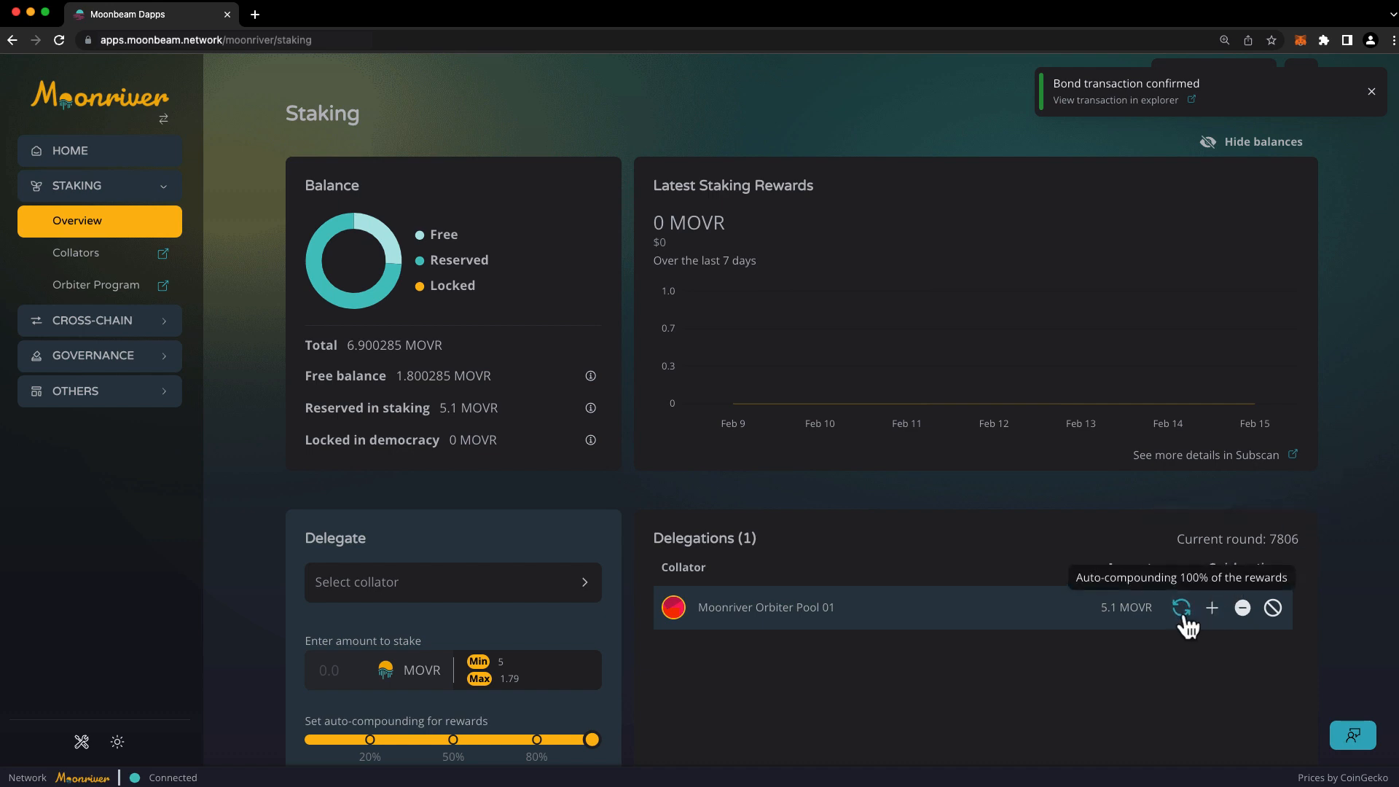
left_click(1372, 92)
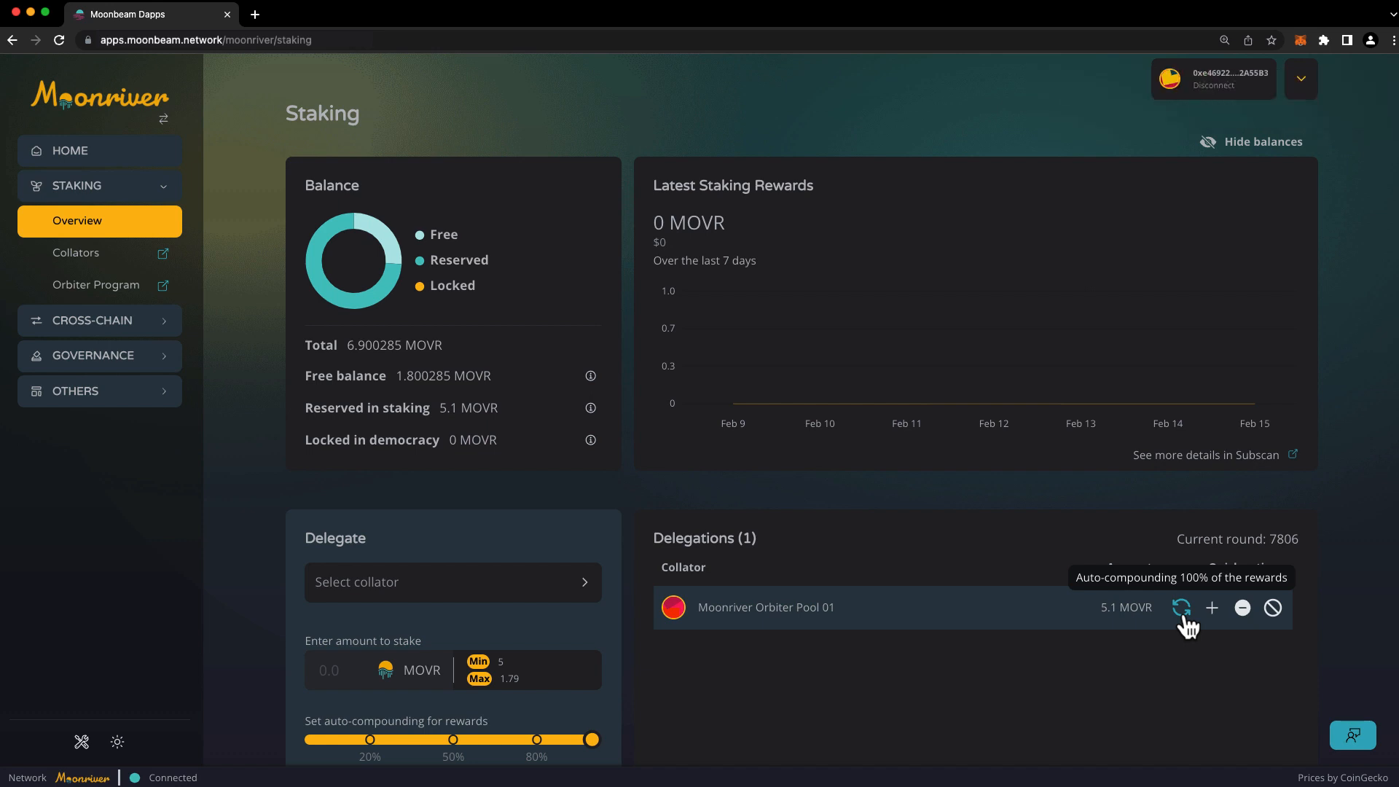
left_click(1180, 607)
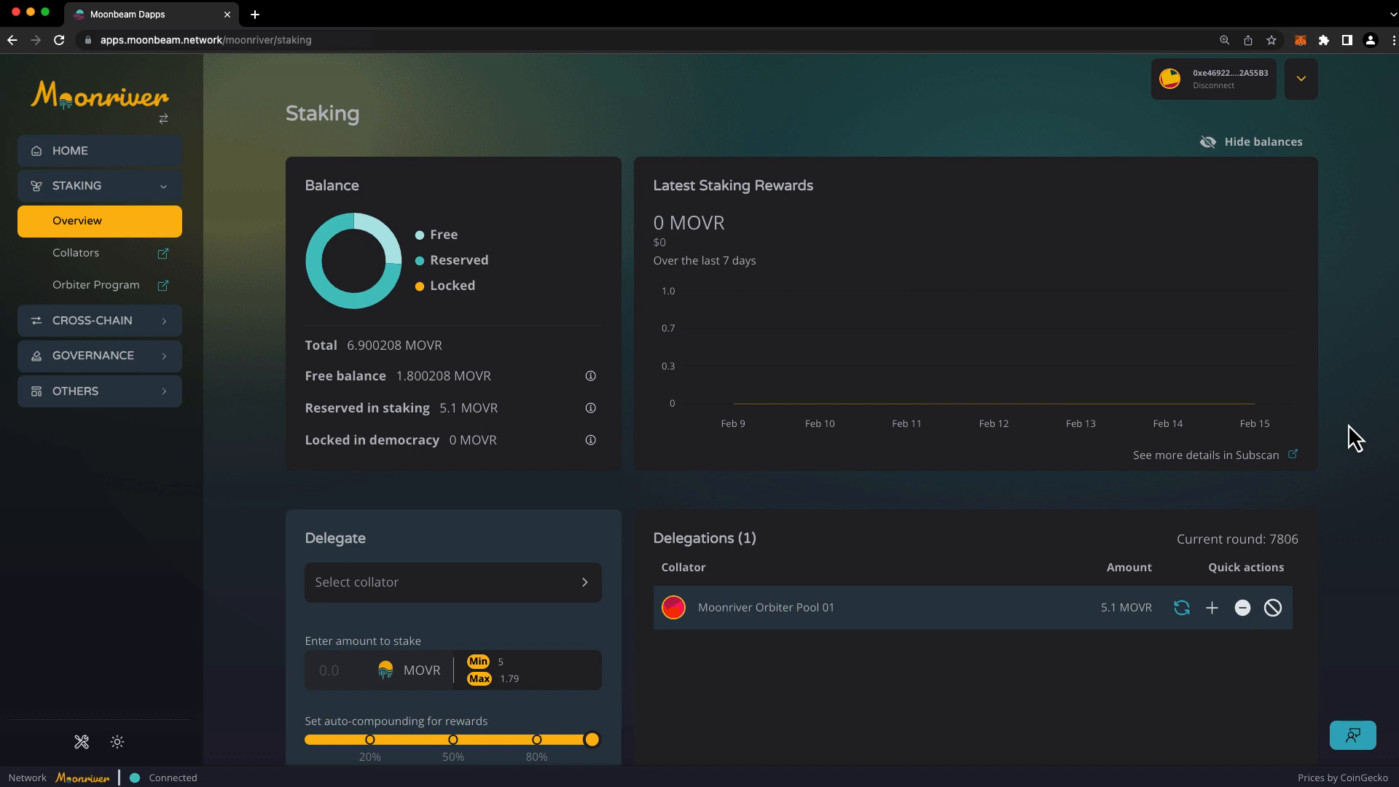
mouse_move(1241, 607)
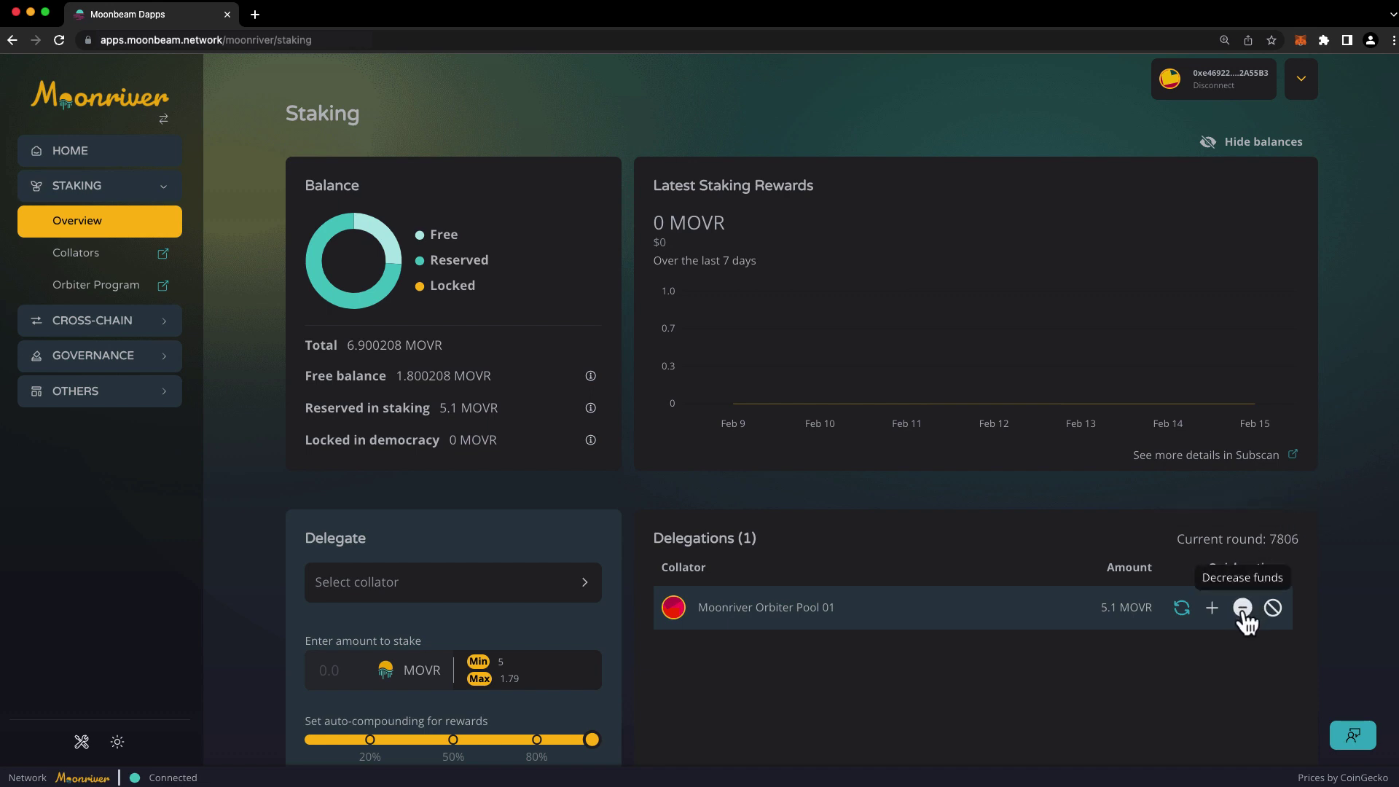
Schedule a 0.1 MOVR decrease of the Orbiter Pool 01 delegation and approve it in MetaMask
left_click(1241, 608)
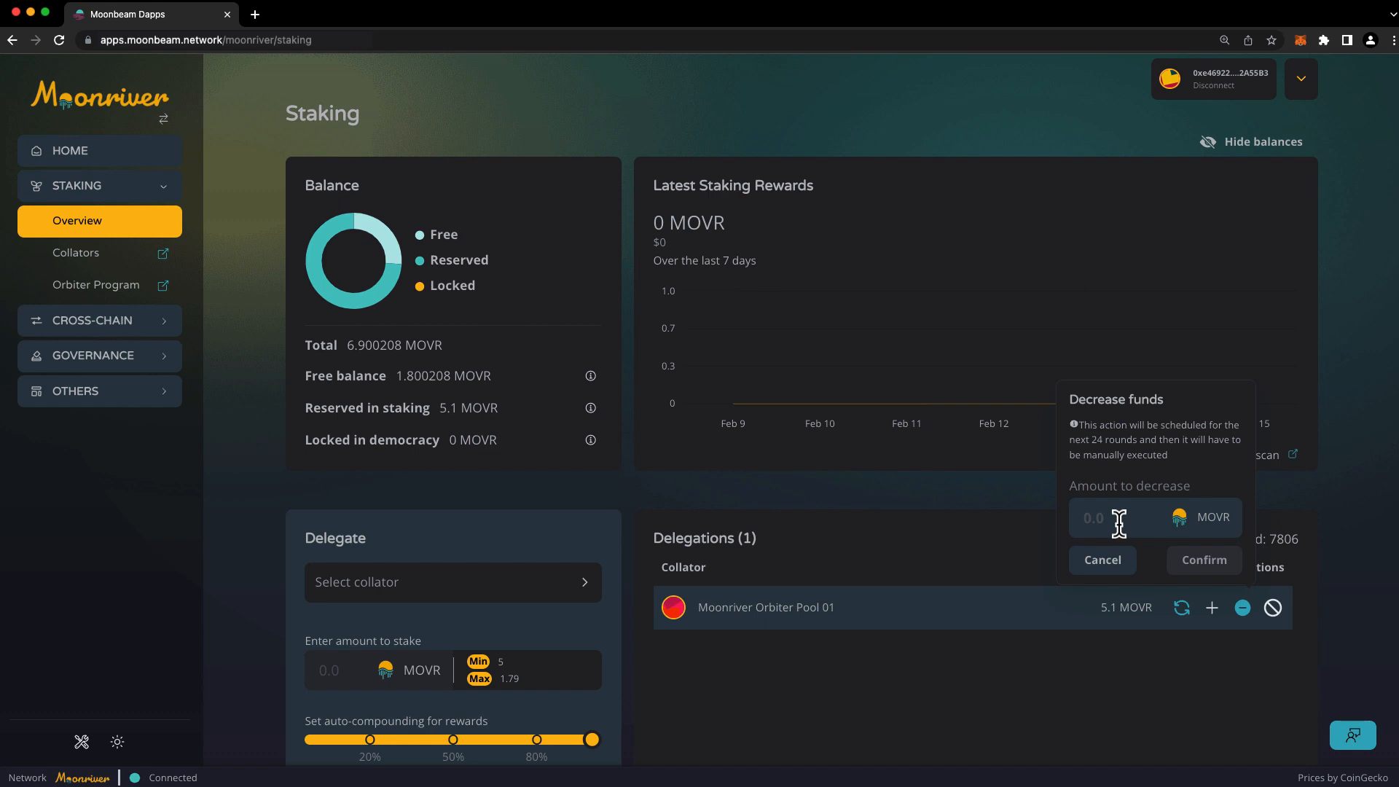
type("0.1")
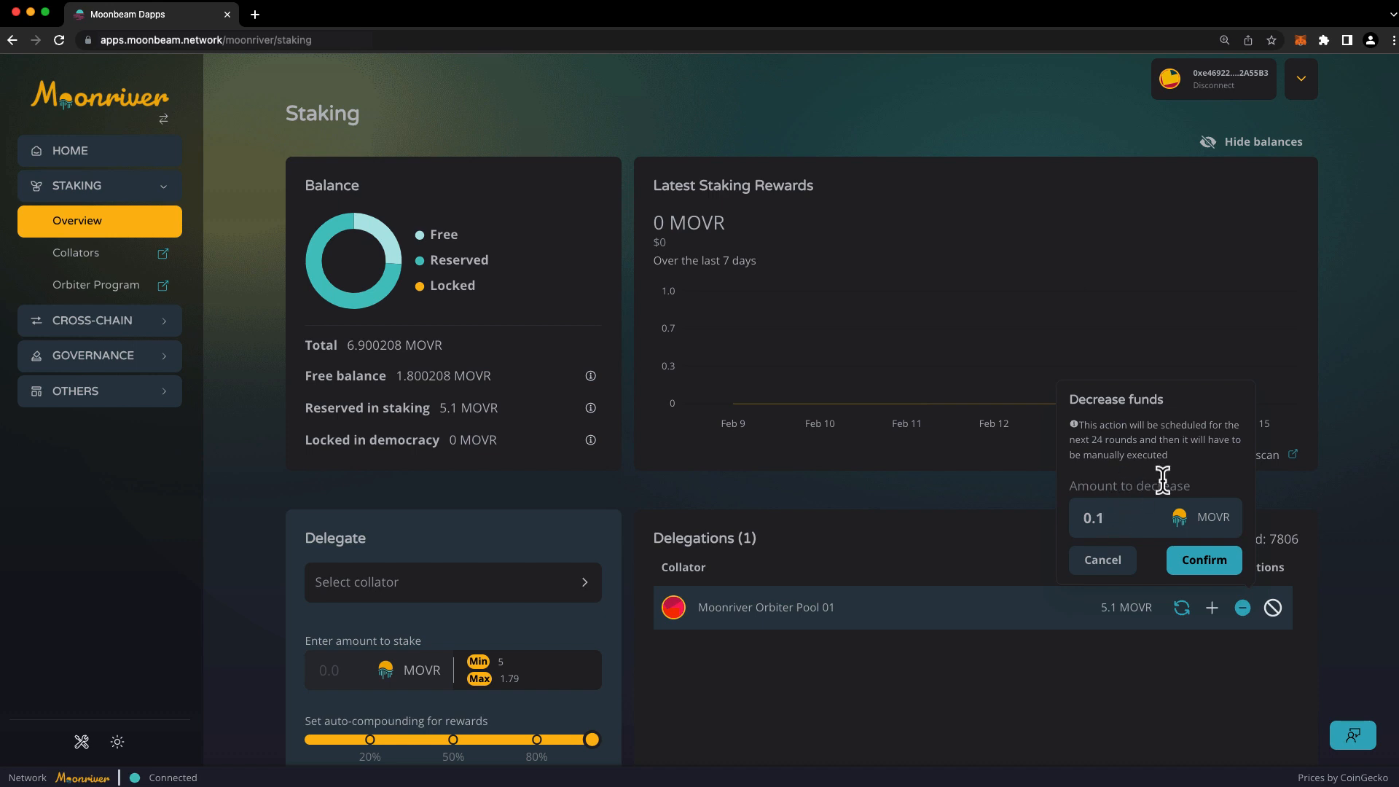
left_click(1201, 559)
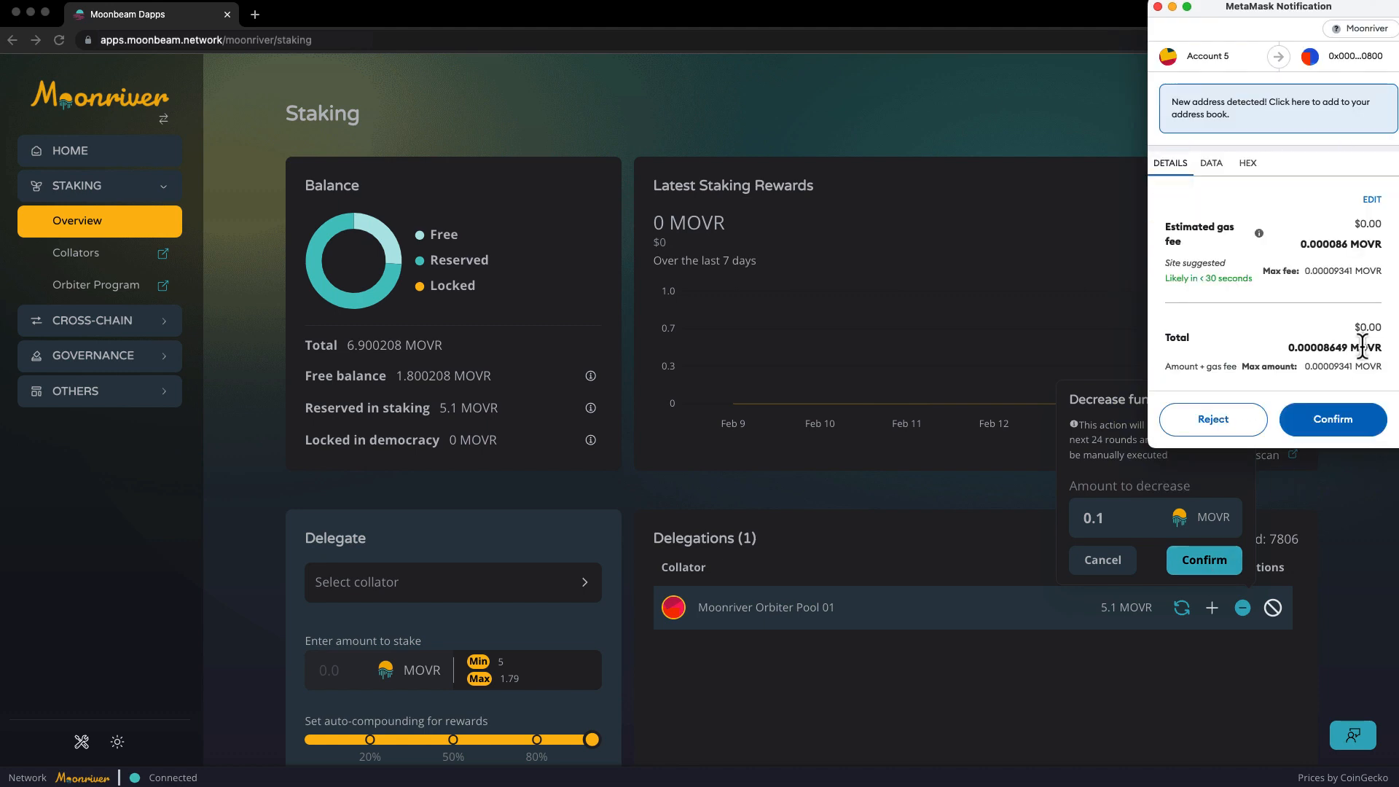
left_click(1332, 419)
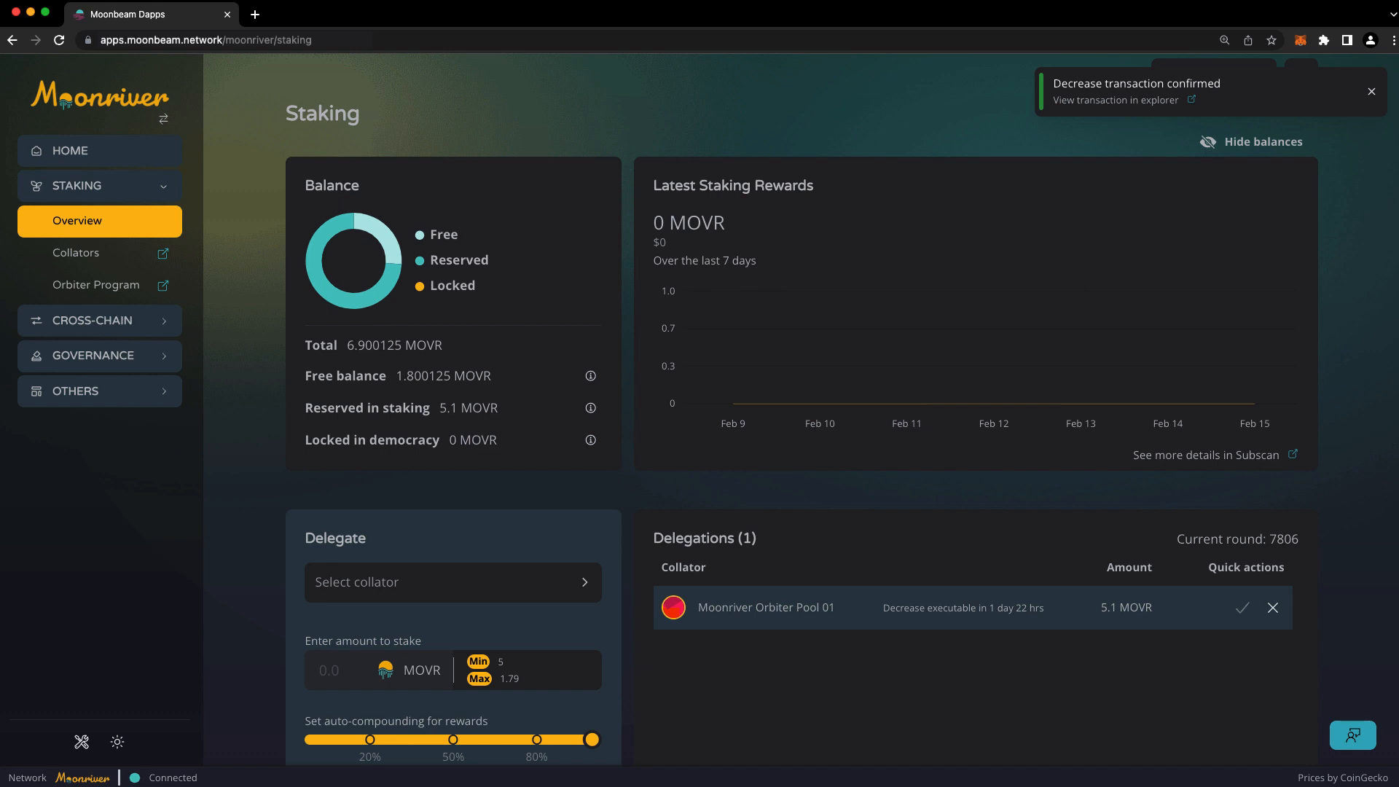
mouse_move(1273, 608)
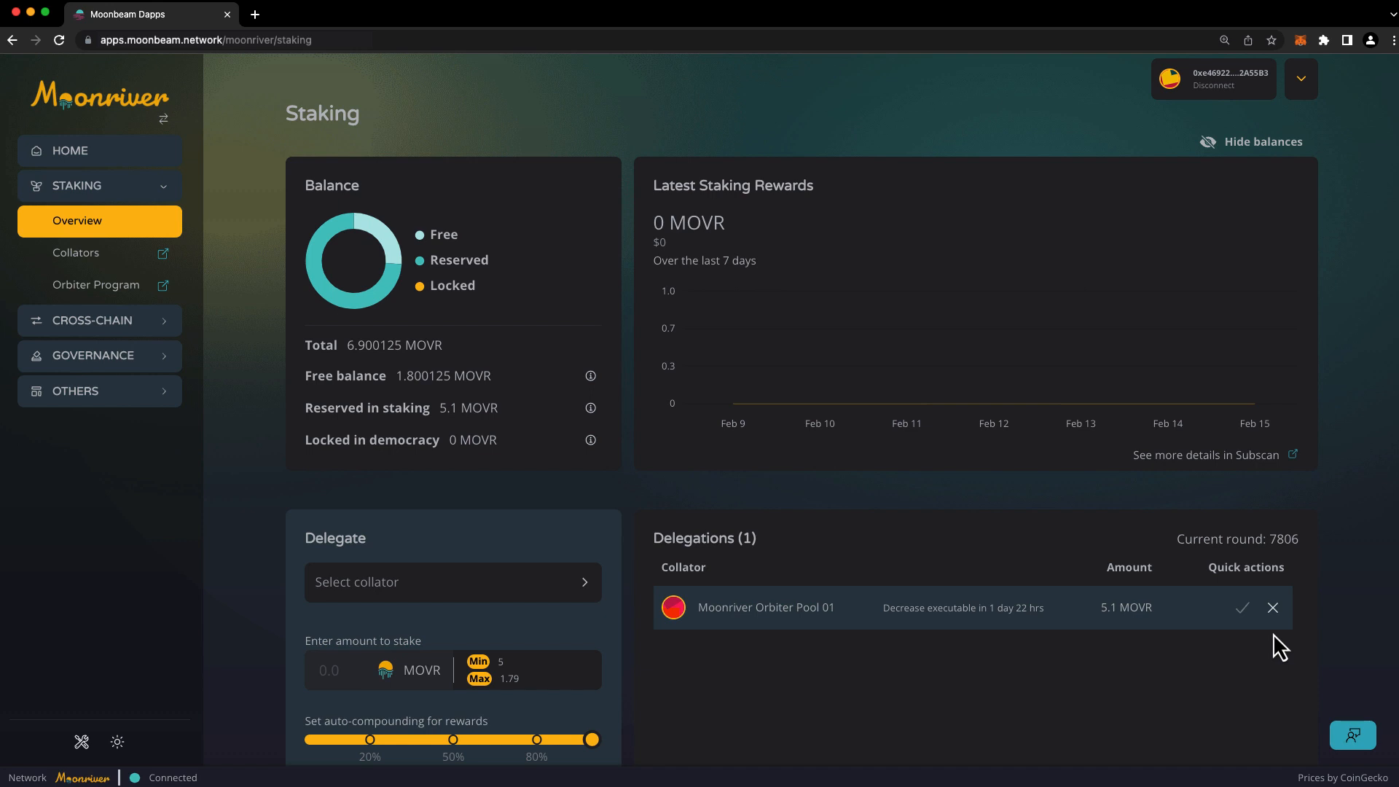
mouse_move(975, 641)
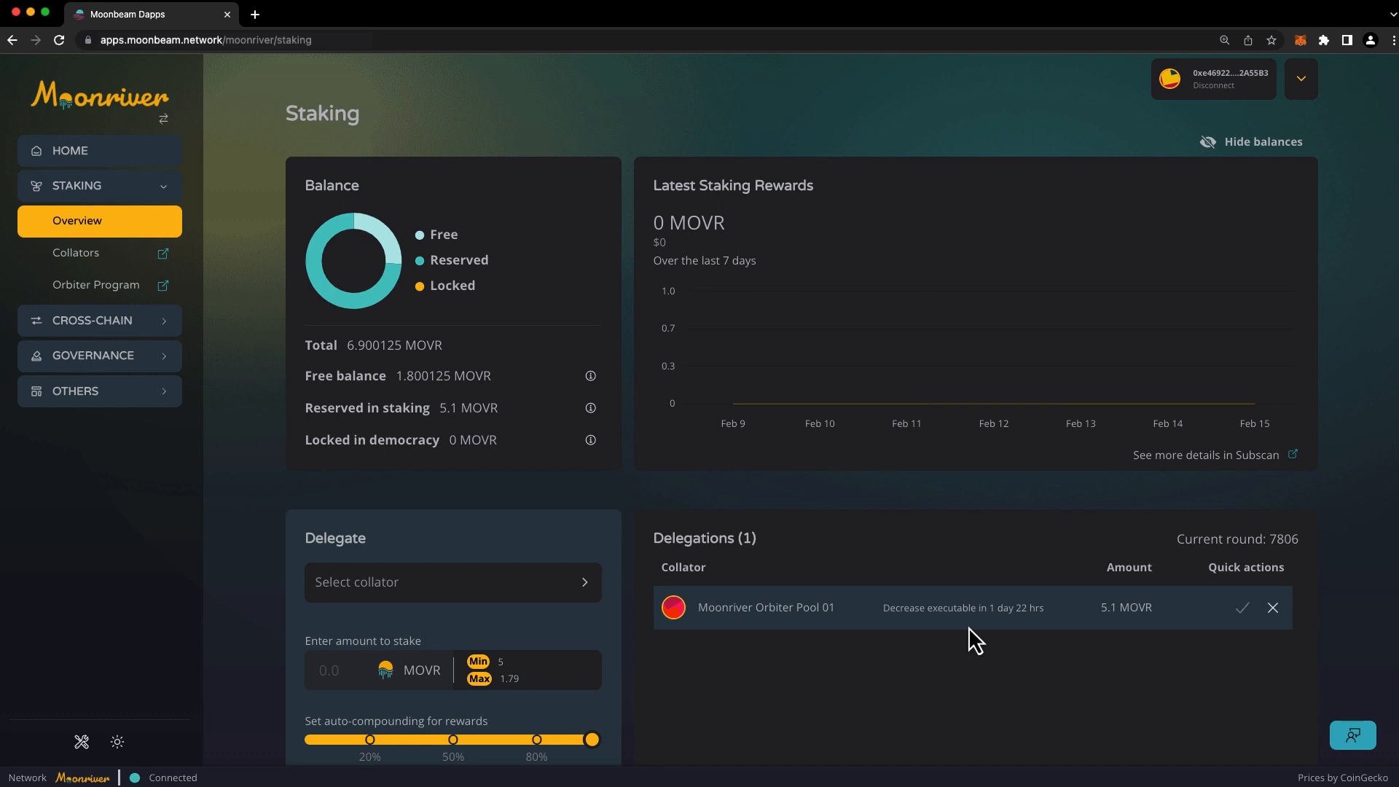
mouse_move(1169, 670)
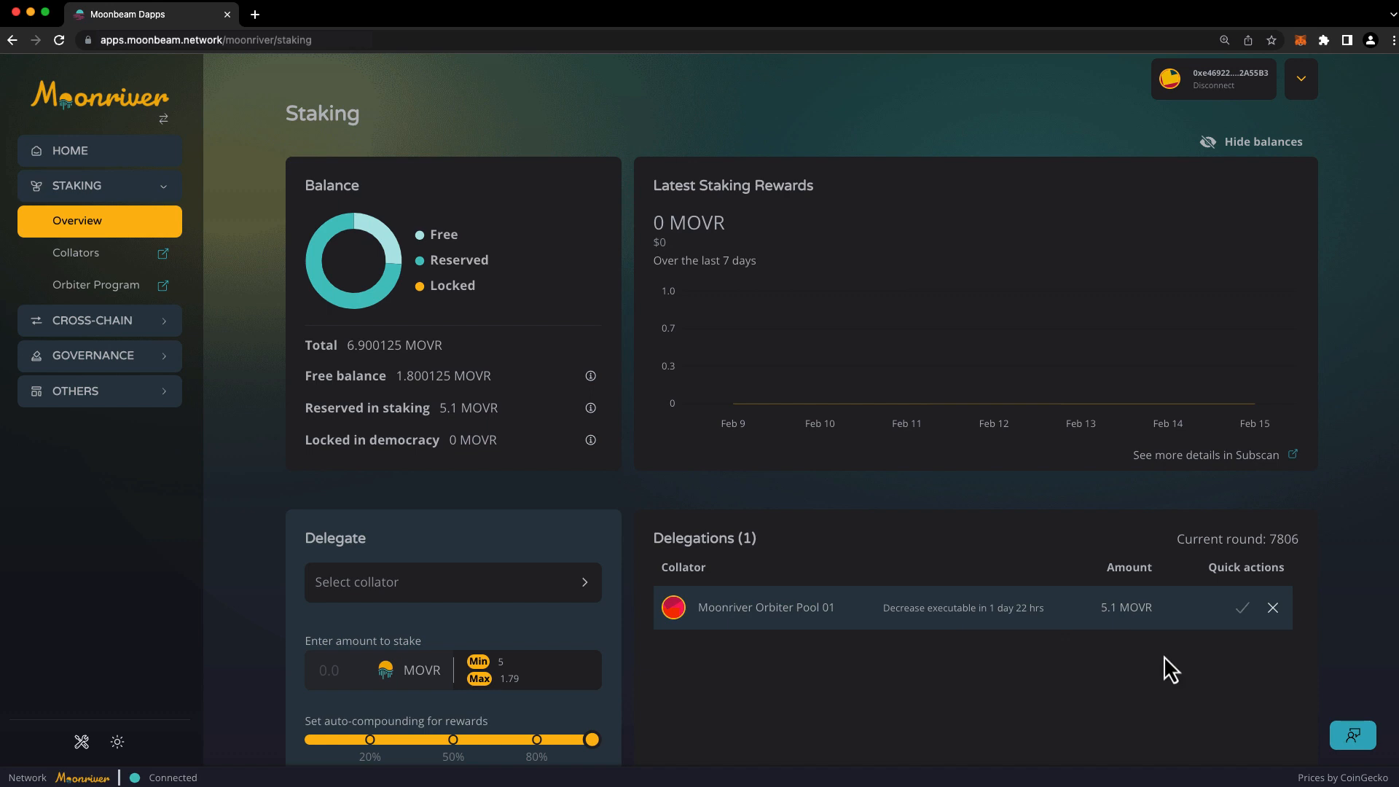
mouse_move(1248, 639)
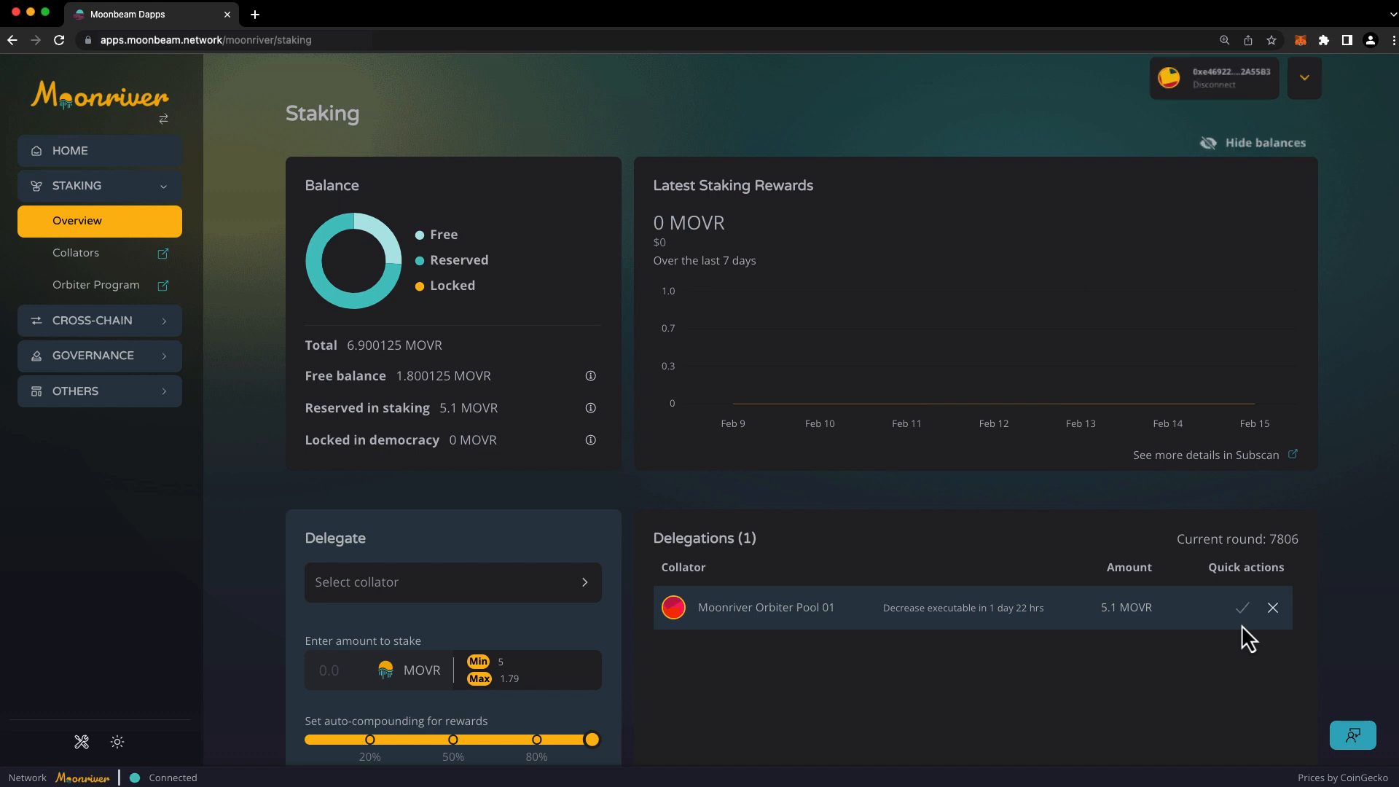
Cancel the pending decrease request and bring up the revoke-delegation prompt
left_click(1272, 608)
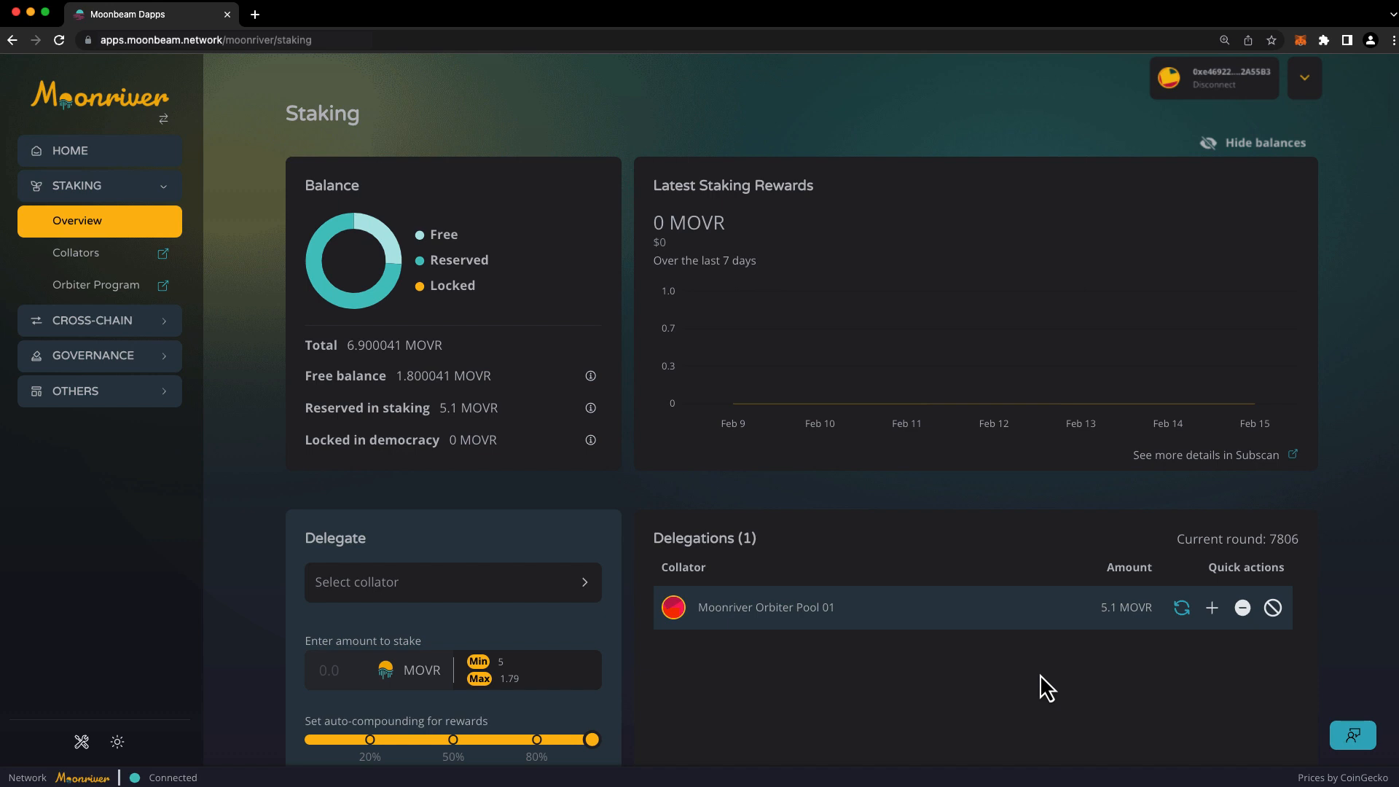
mouse_move(1273, 608)
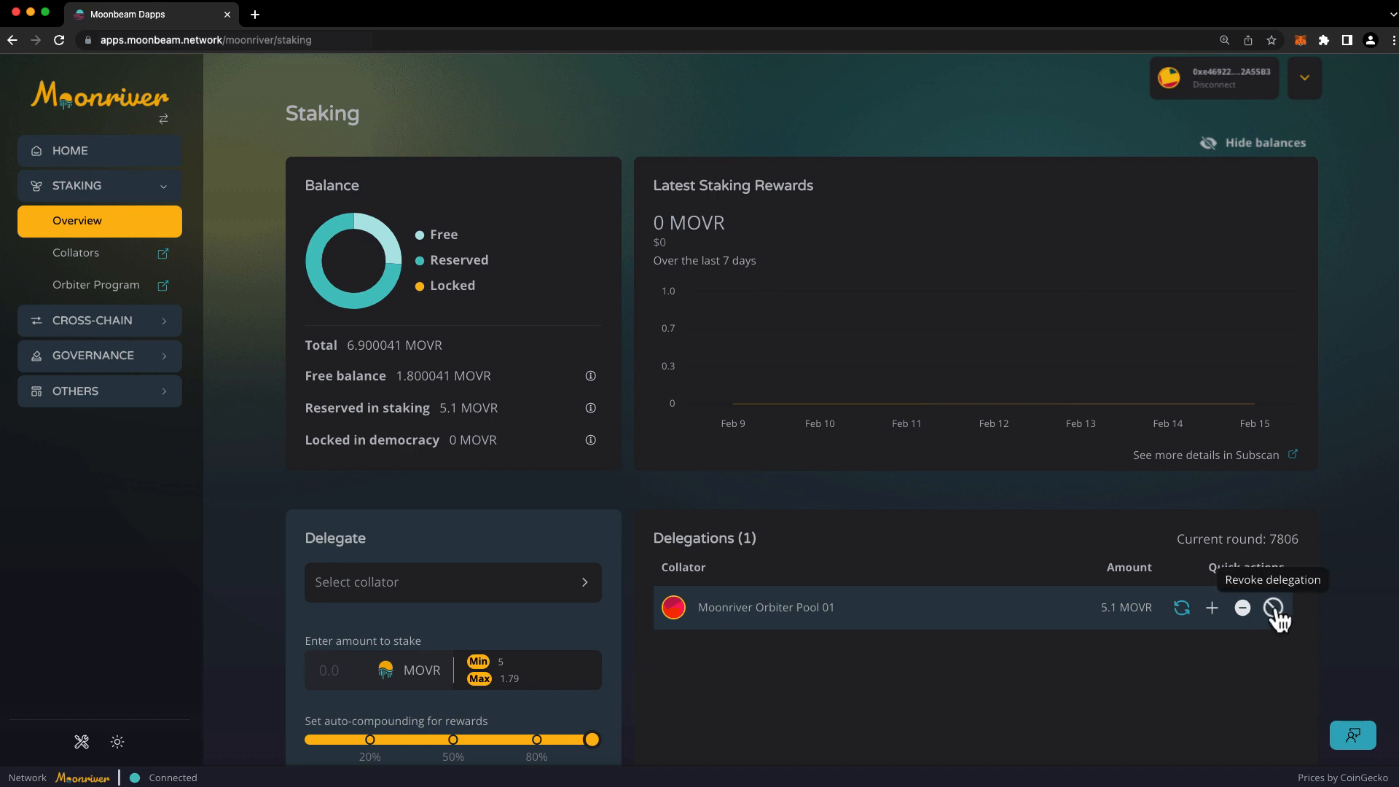
left_click(1275, 608)
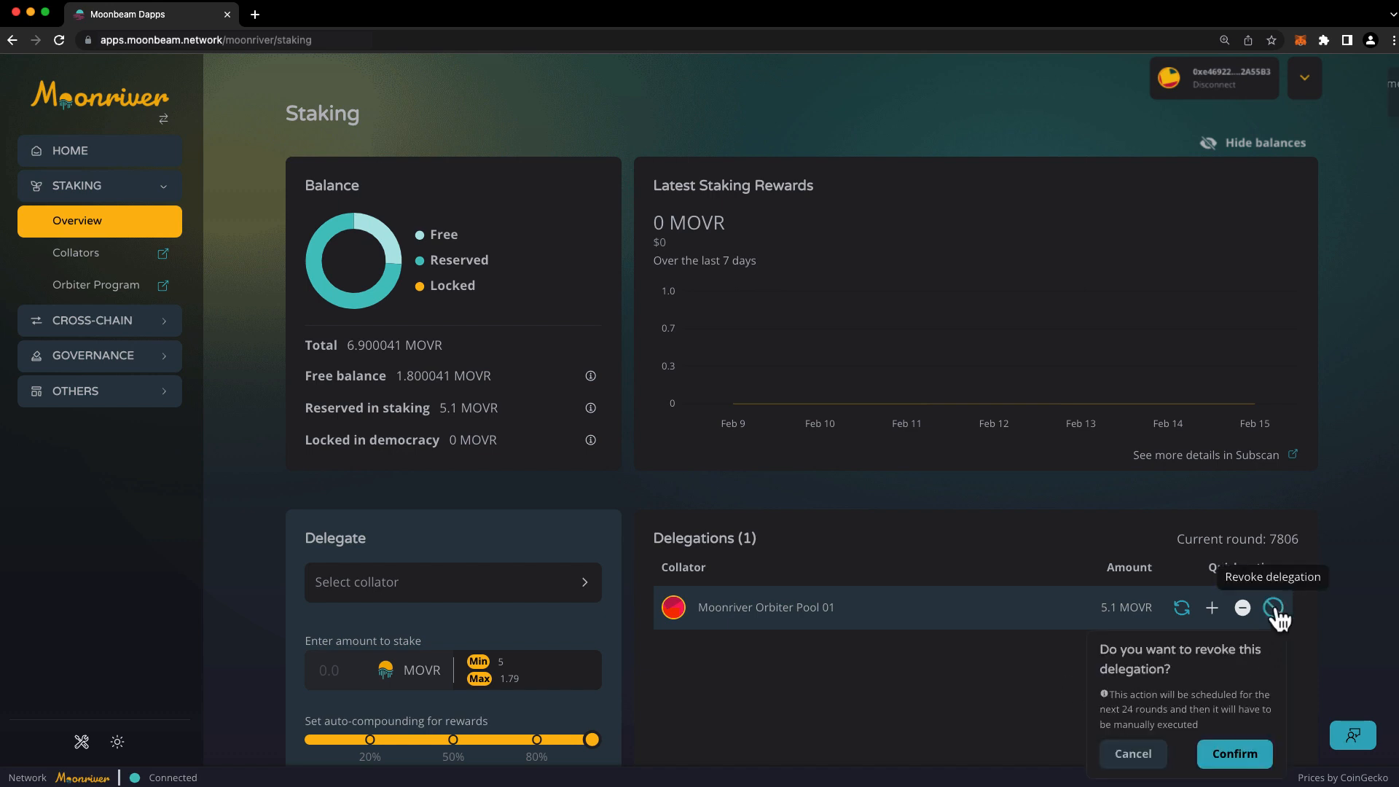